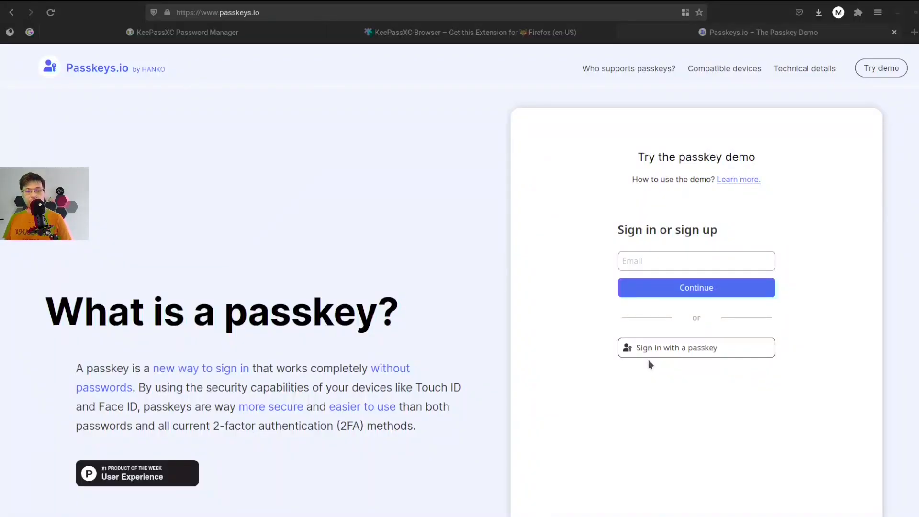
pyautogui.moveTo(623, 378)
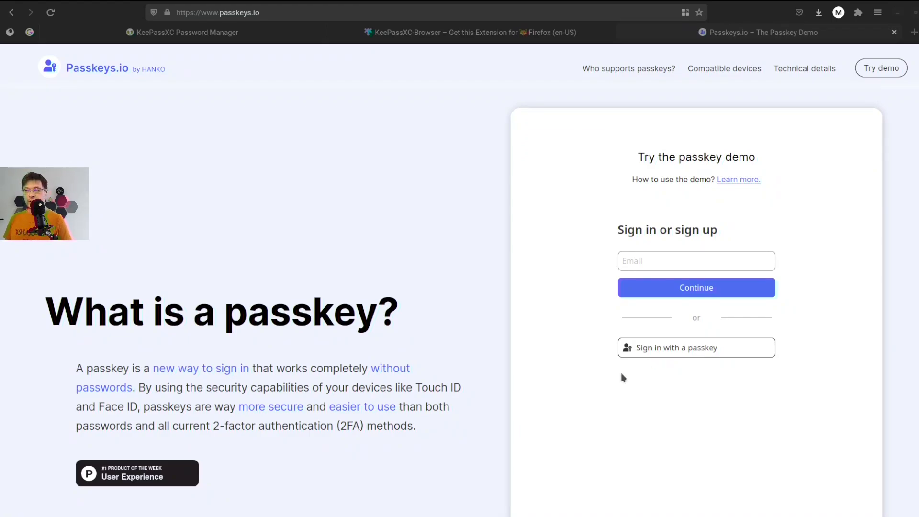
pyautogui.moveTo(661, 350)
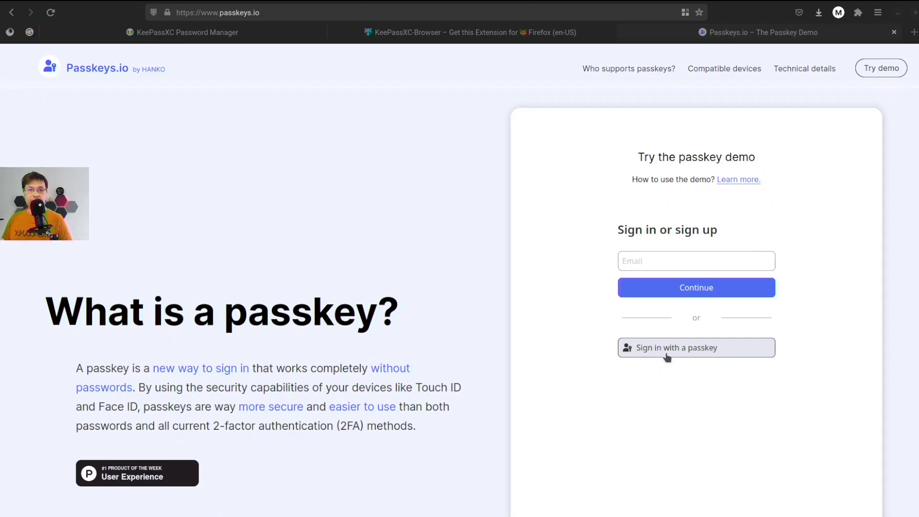
# Attempt a passkey sign-in on the demo page and cancel the security key request.
pyautogui.click(696, 347)
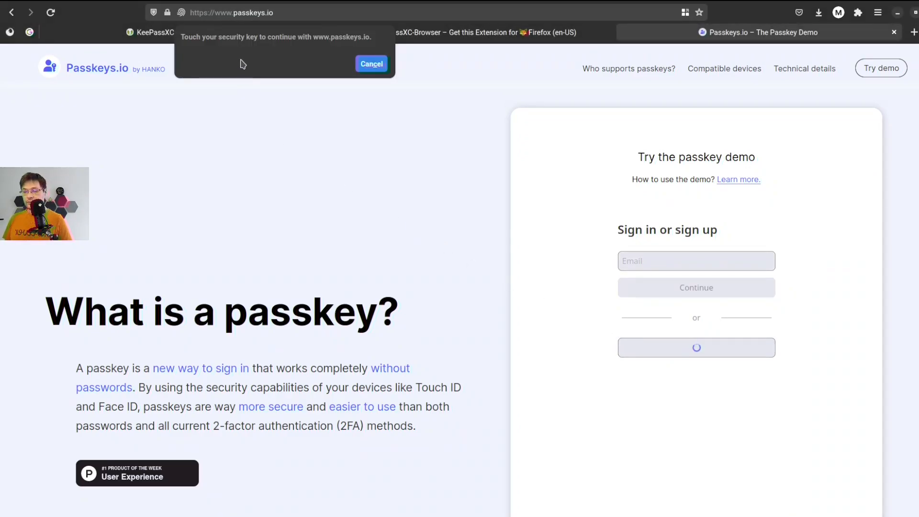
pyautogui.moveTo(262, 45)
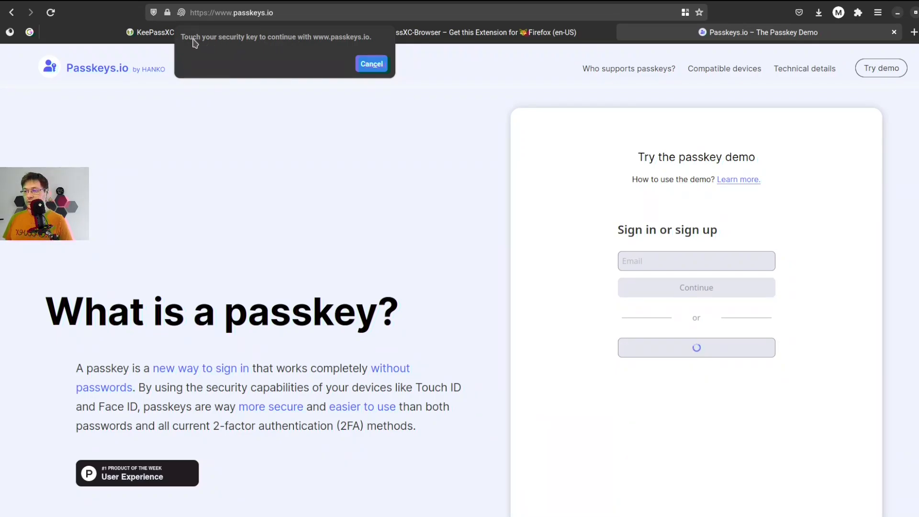
pyautogui.moveTo(342, 46)
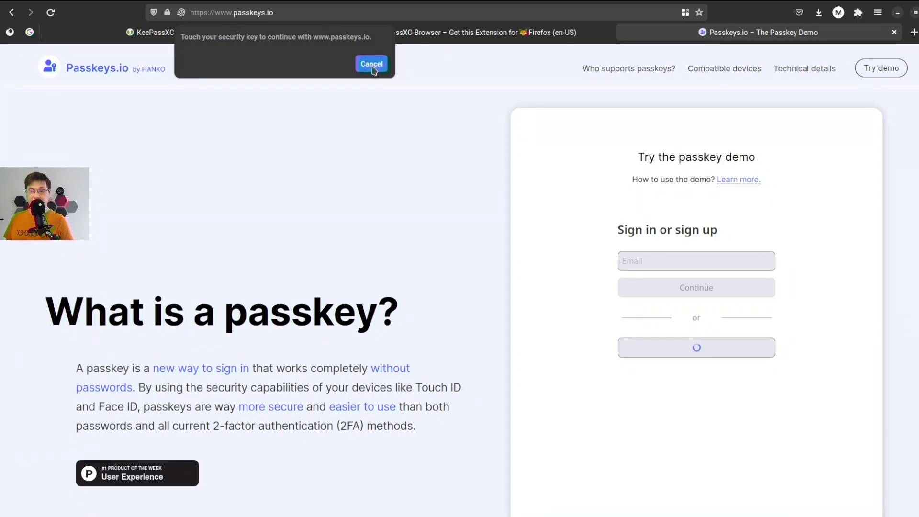
pyautogui.click(371, 63)
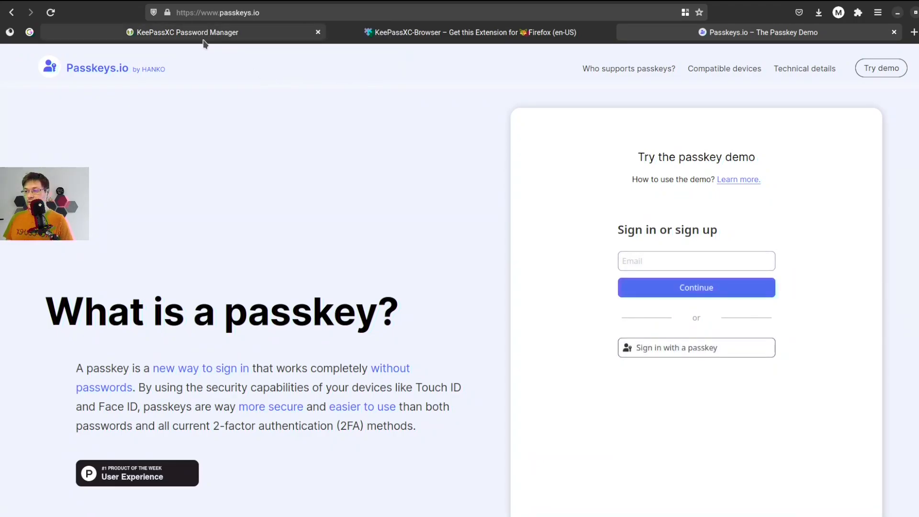
# Switch to the KeePassXC website and go to its download page.
pyautogui.click(183, 32)
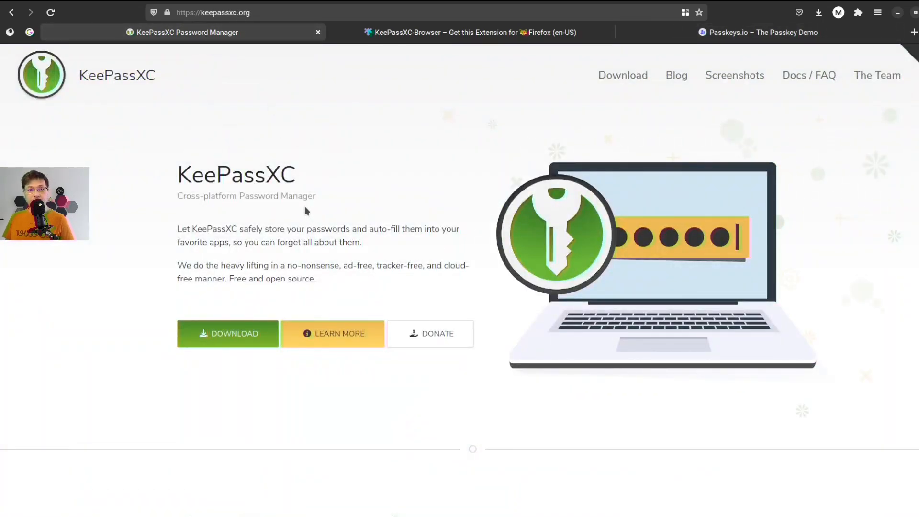
pyautogui.click(227, 333)
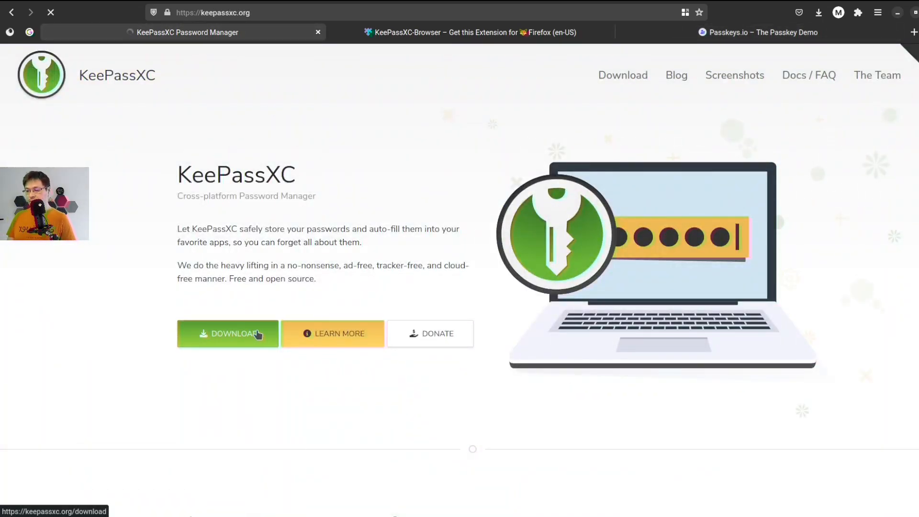
pyautogui.click(228, 333)
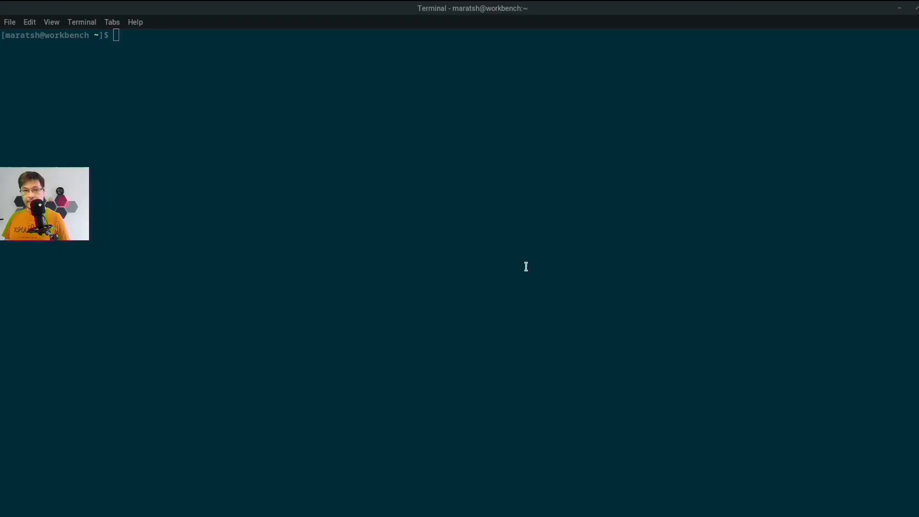
pyautogui.moveTo(449, 164)
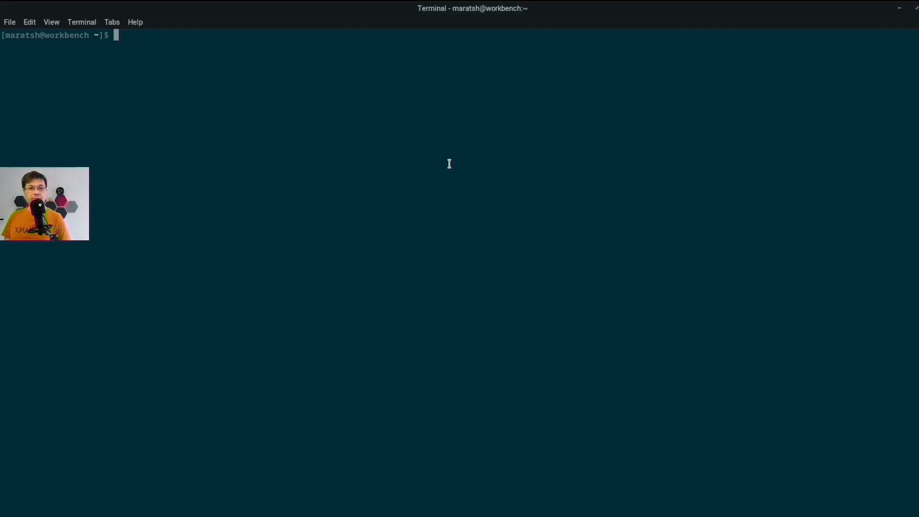
# Run pacman -Si keepassxc and highlight the packaged version 2.7.6-3.
pyautogui.write('pa')
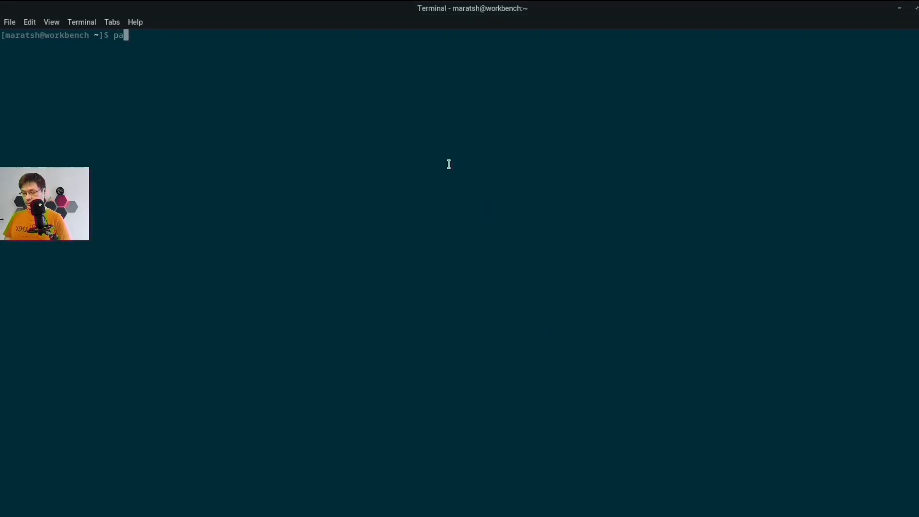
pyautogui.write('cman -S')
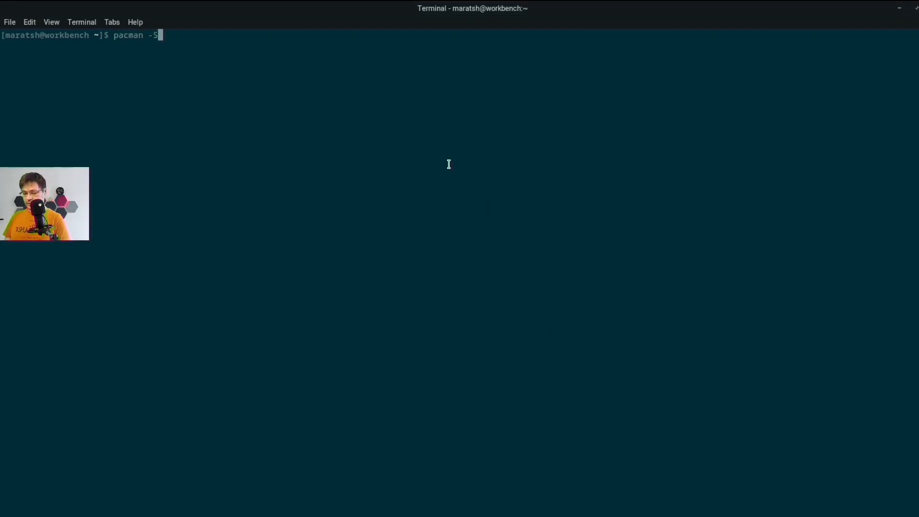
pyautogui.write('i keex')
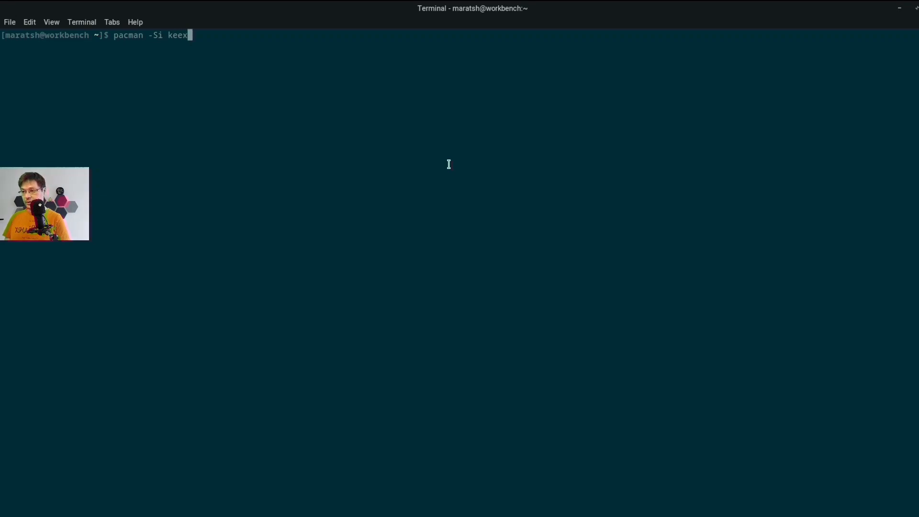
pyautogui.press('Return')
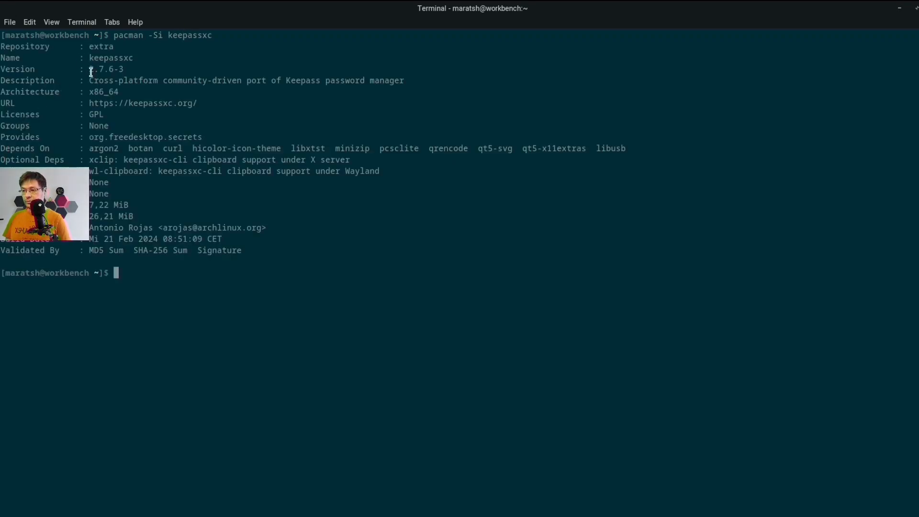
pyautogui.doubleClick(94, 69)
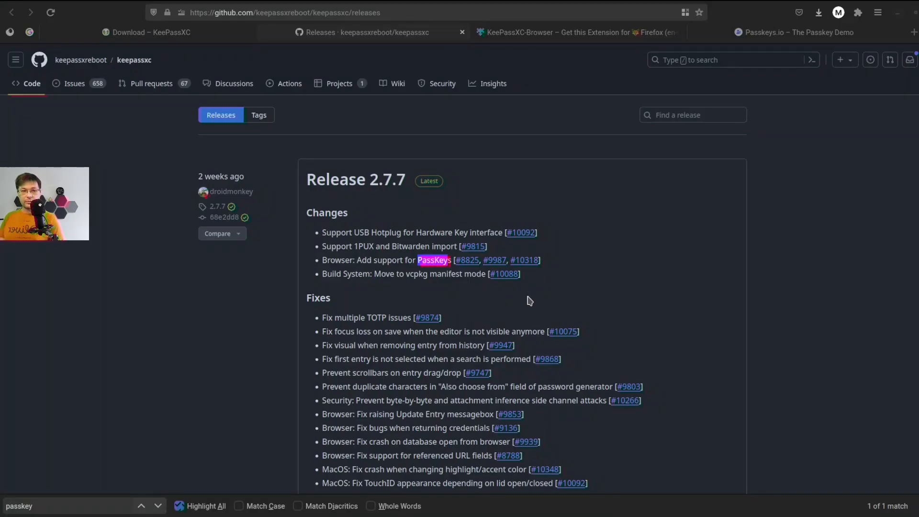
pyautogui.moveTo(514, 301)
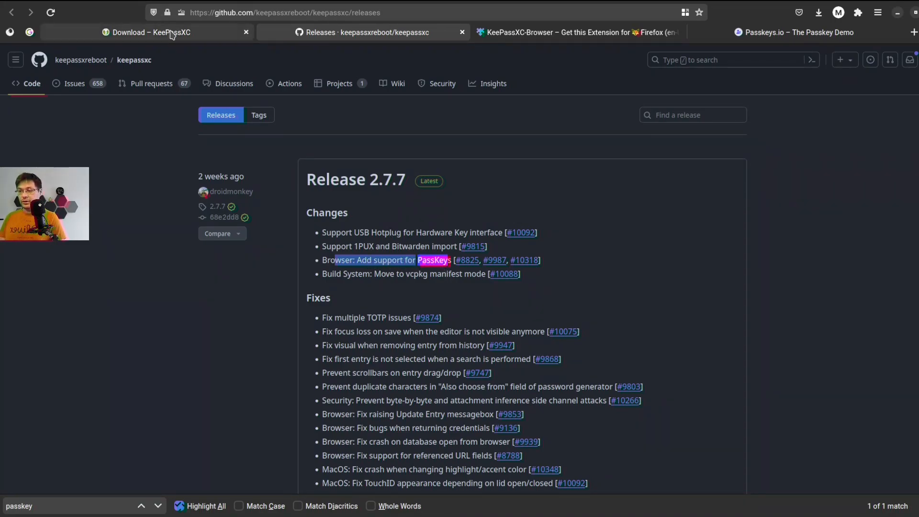
# Launch the downloaded KeePassXC 2.7.7 AppImage from Firefox's downloads list.
pyautogui.click(147, 33)
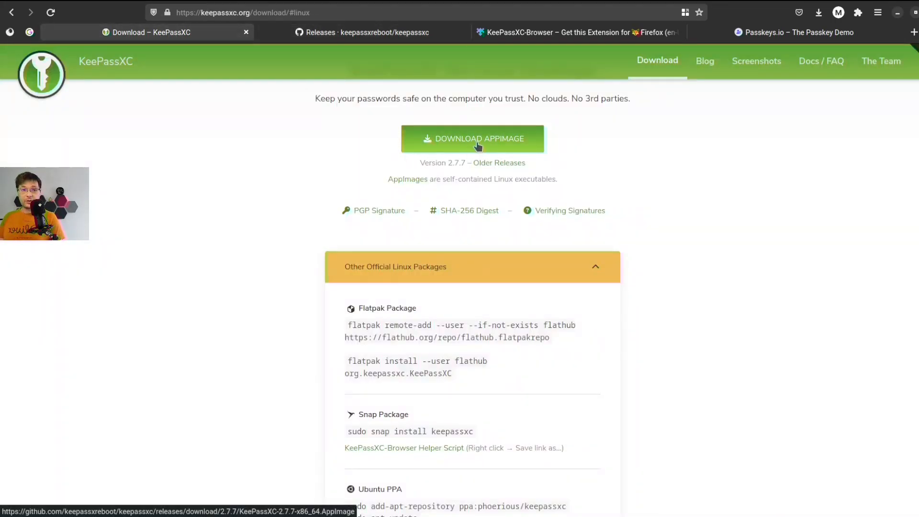
pyautogui.scroll(-3)
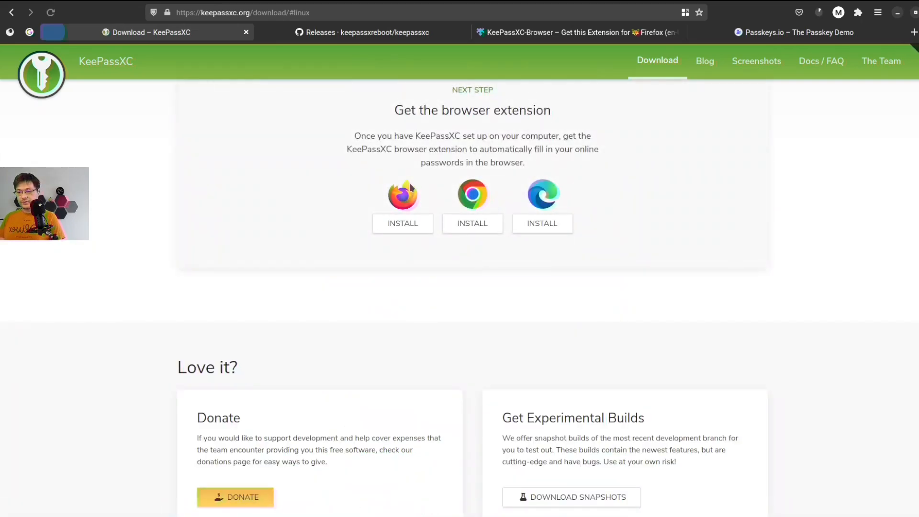
pyautogui.click(818, 12)
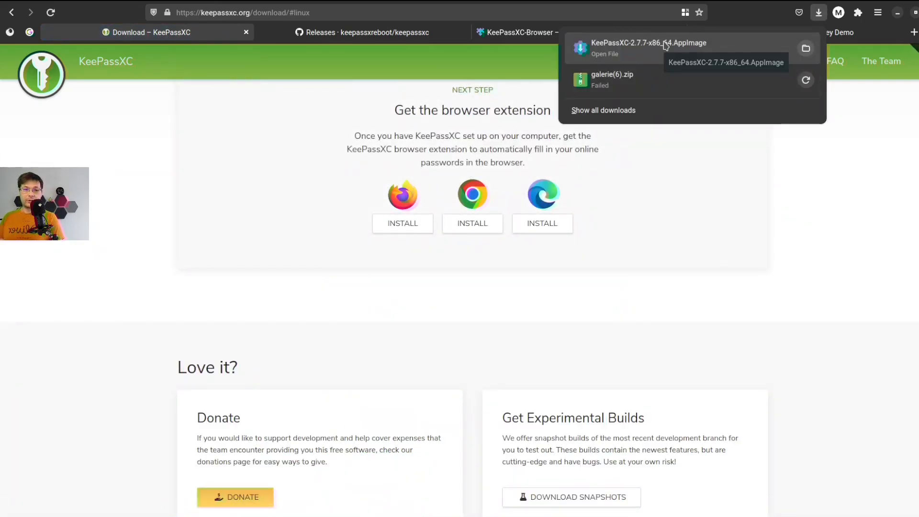
pyautogui.moveTo(655, 64)
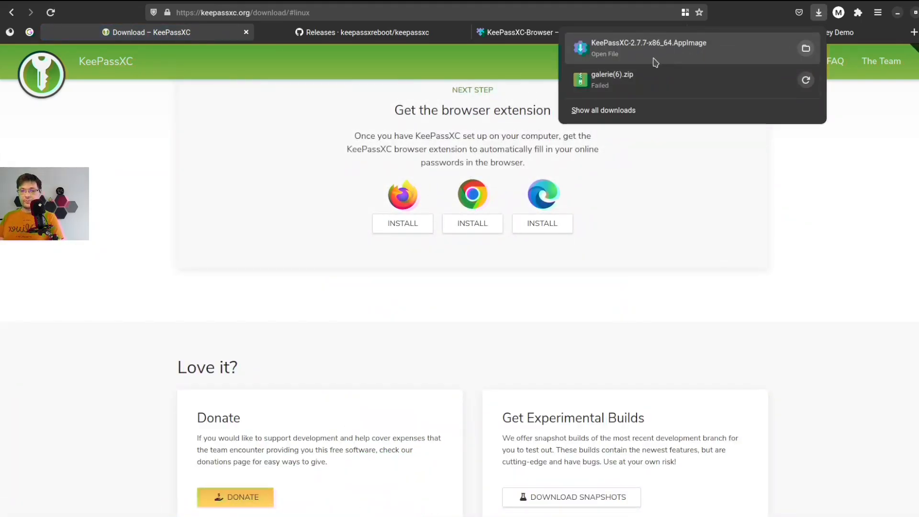
pyautogui.click(604, 53)
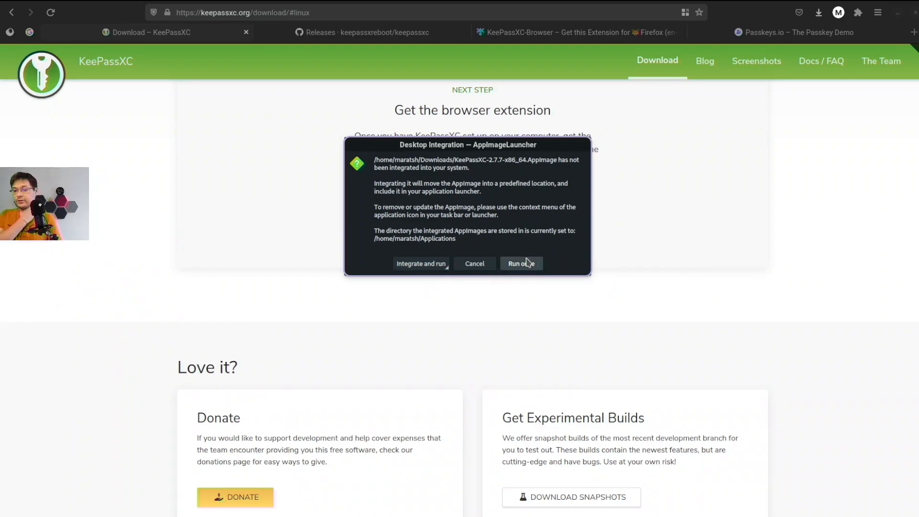
pyautogui.moveTo(421, 263)
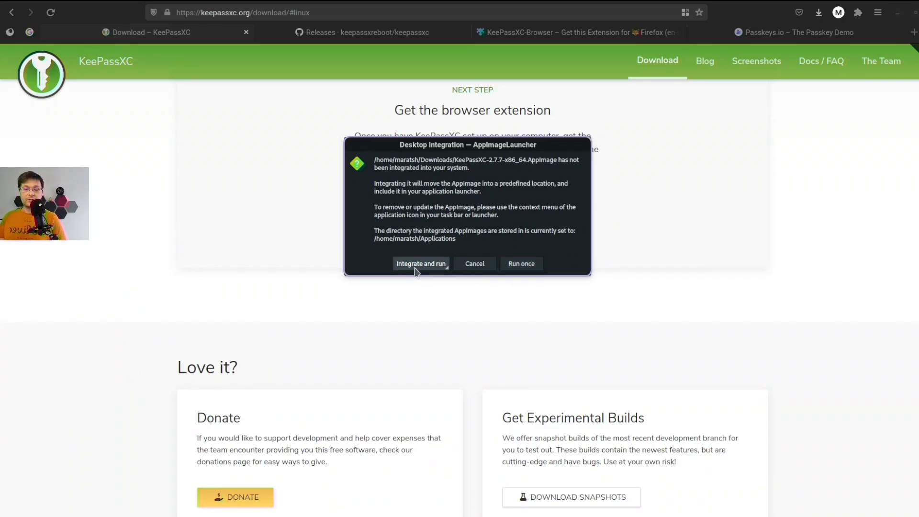
# Integrate the AppImage into the system and run it, answering the overwrite warning.
pyautogui.click(421, 263)
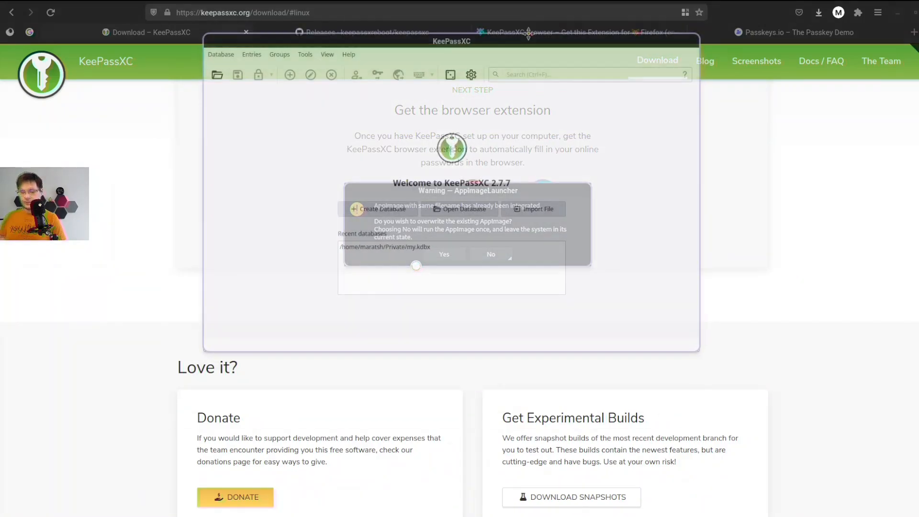
pyautogui.click(490, 253)
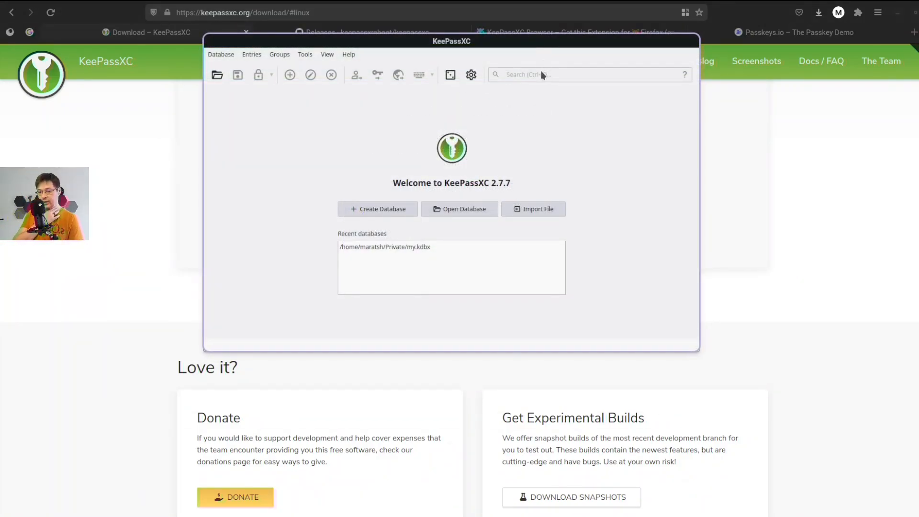
pyautogui.moveTo(401, 166)
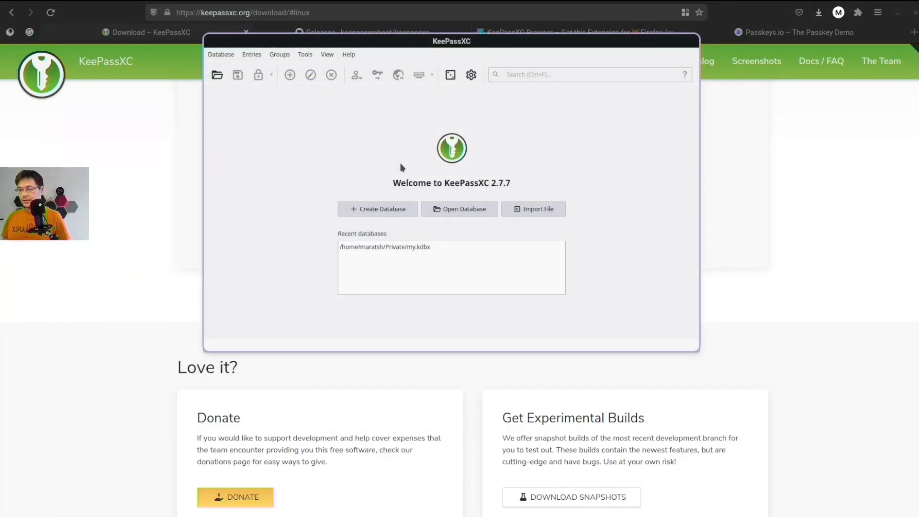
pyautogui.moveTo(304, 54)
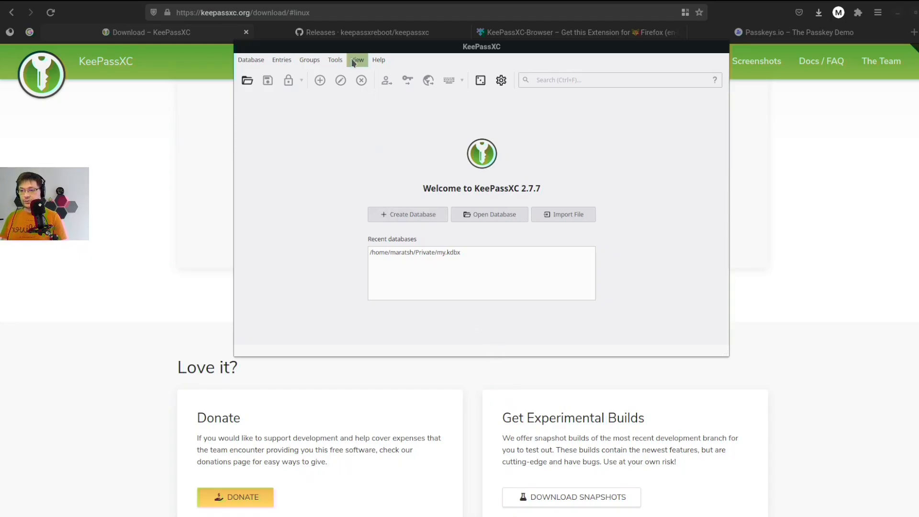
# Review Browser Integration settings, keep Firefox enabled, and confirm with OK.
pyautogui.click(501, 80)
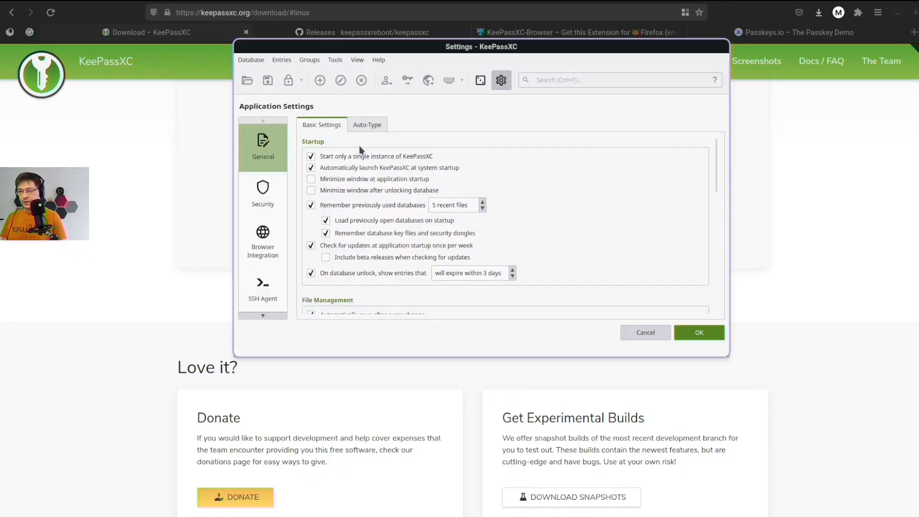
pyautogui.click(263, 242)
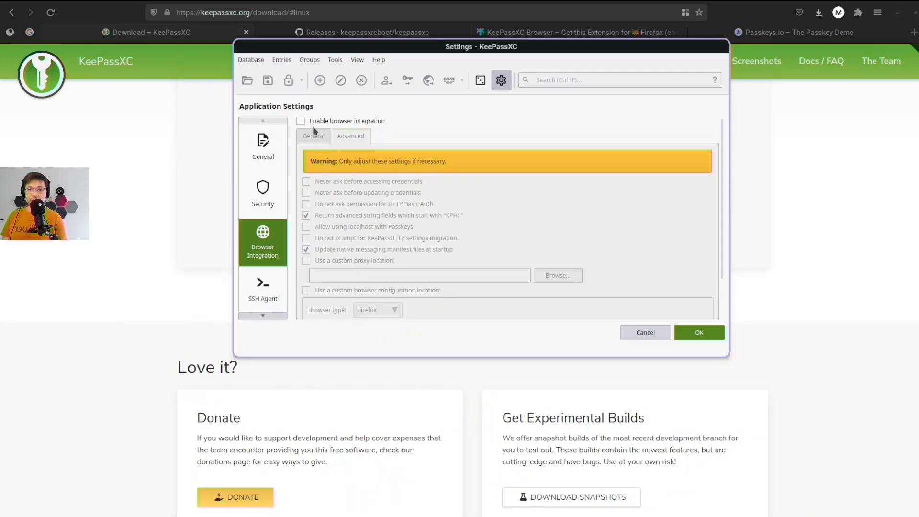
pyautogui.click(300, 120)
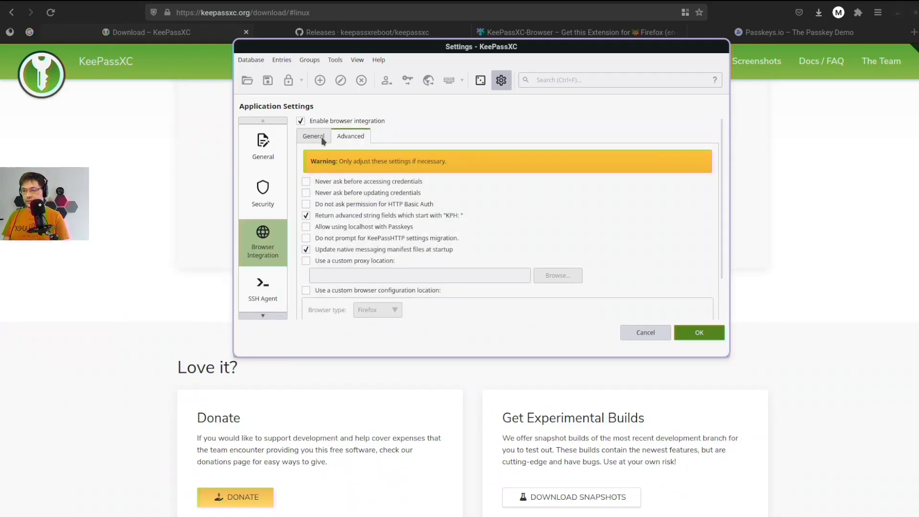
pyautogui.click(313, 136)
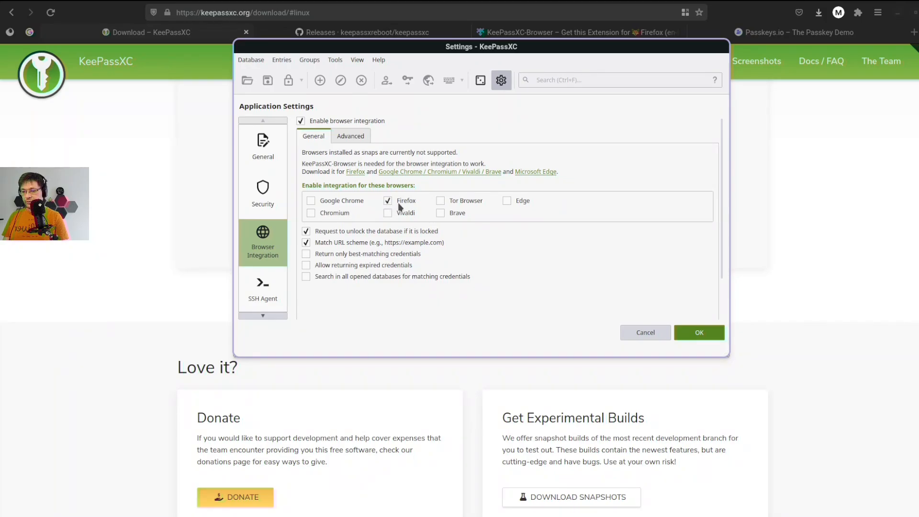
pyautogui.moveTo(395, 207)
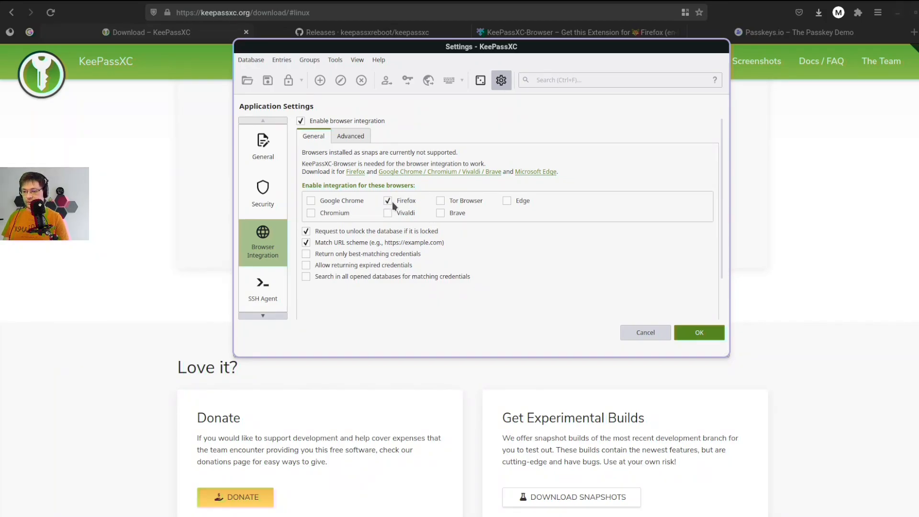
pyautogui.moveTo(637, 321)
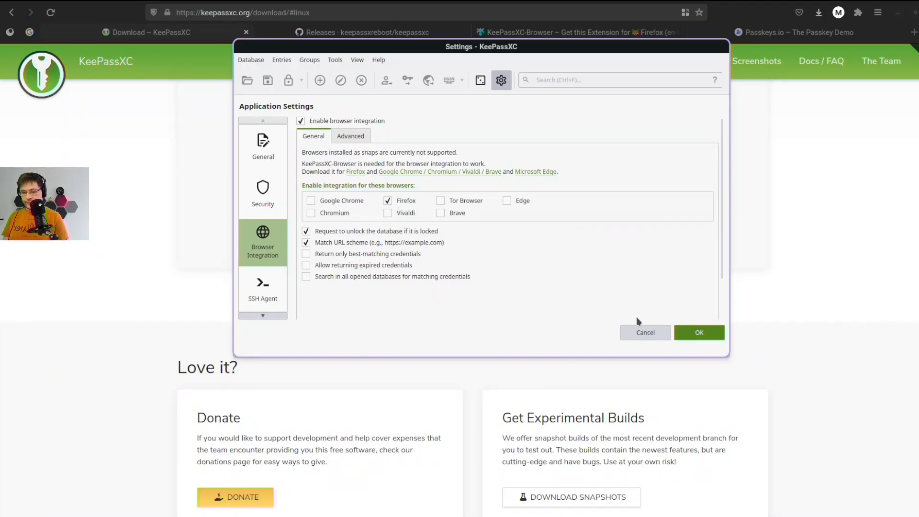
pyautogui.click(699, 332)
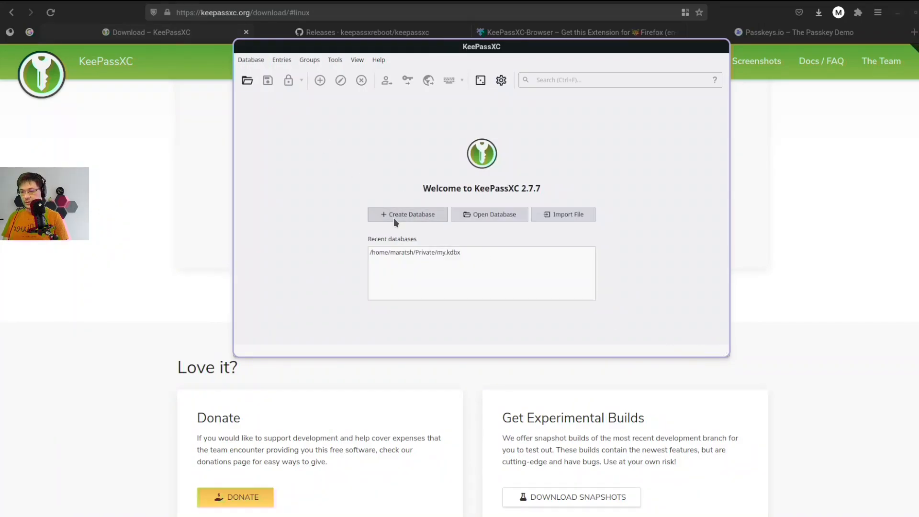
# Create a new database named minbash with description demo and continue.
pyautogui.click(408, 213)
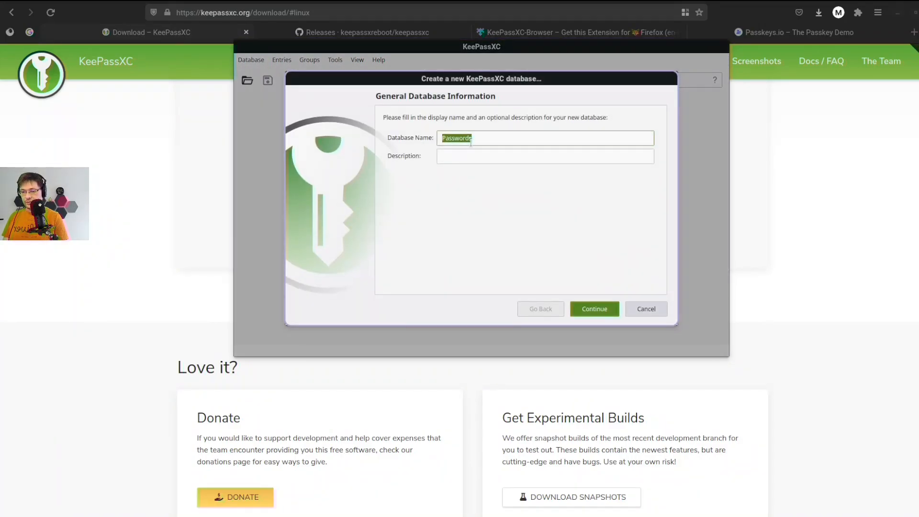
pyautogui.write('mi')
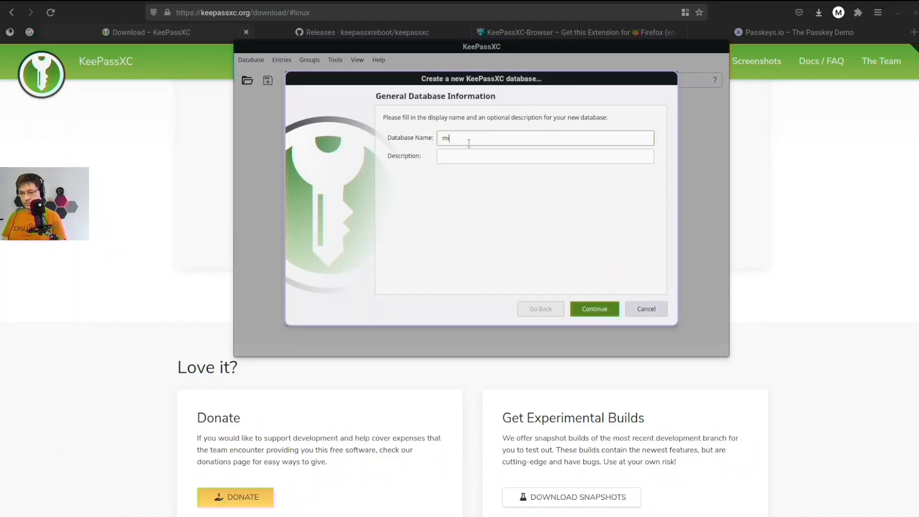
pyautogui.write('nbash')
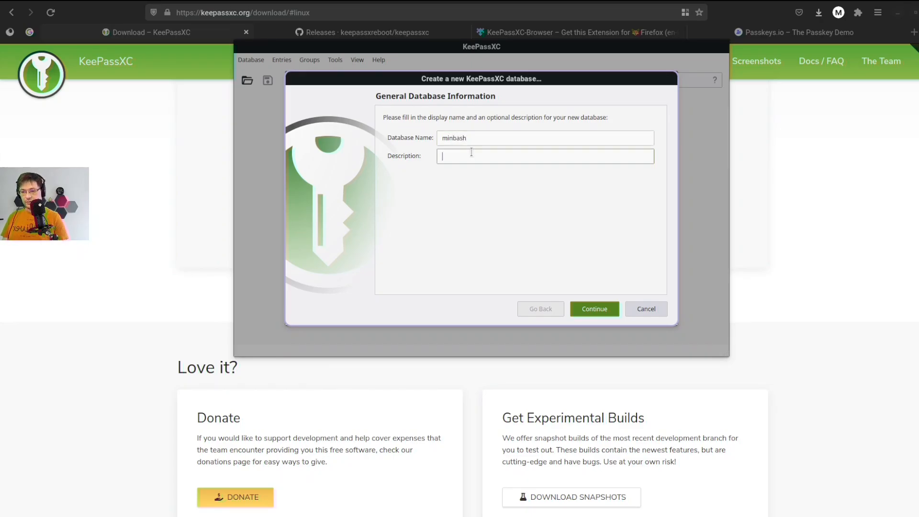
pyautogui.write('demo')
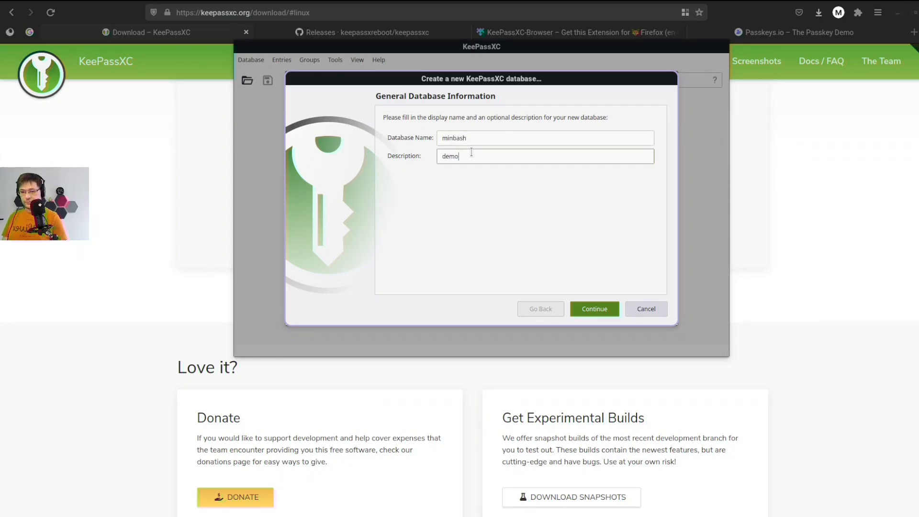
pyautogui.click(645, 309)
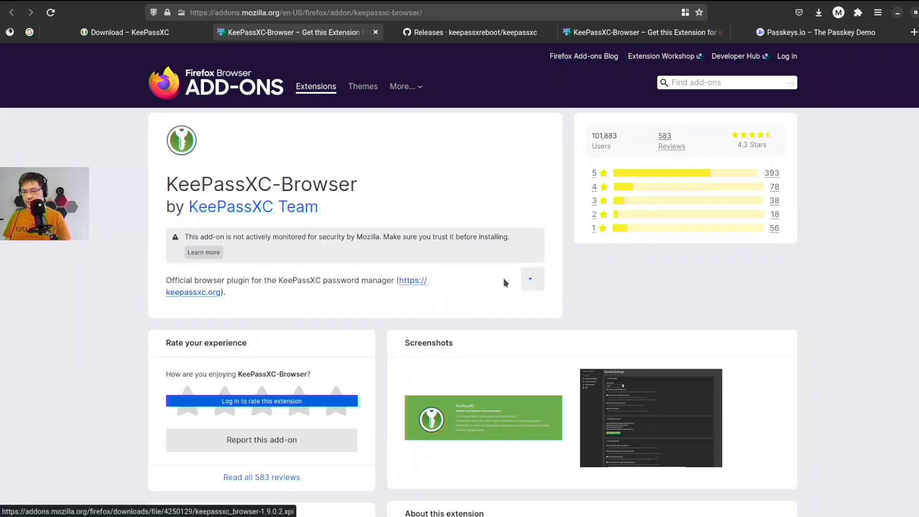
# Add the KeePassXC-Browser extension to Firefox, granting its permissions.
pyautogui.click(531, 278)
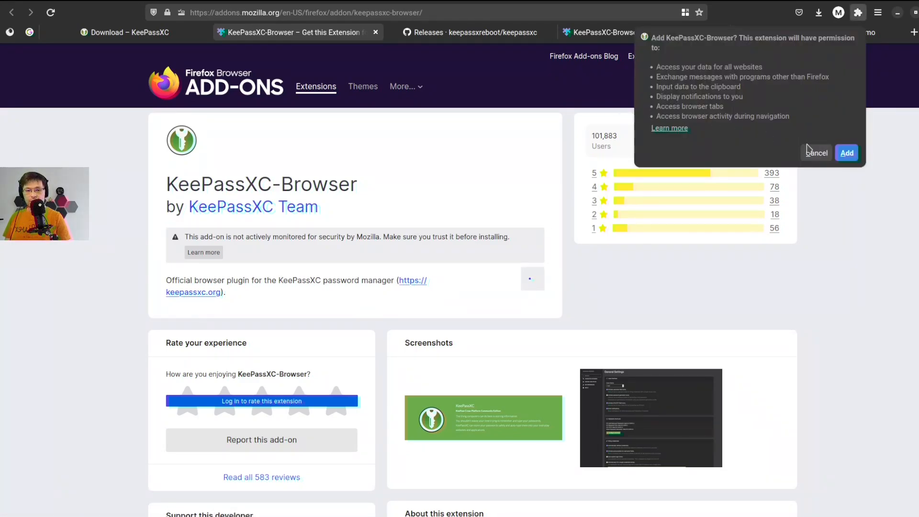
pyautogui.click(846, 152)
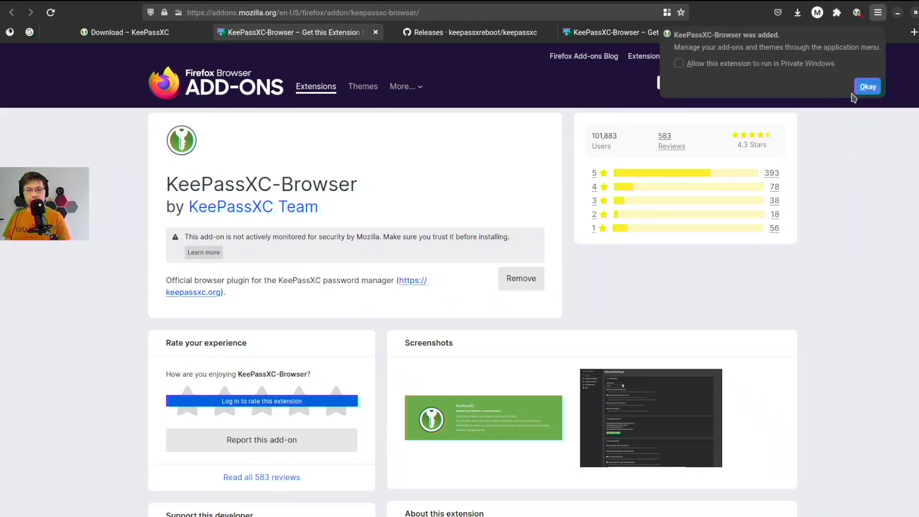
pyautogui.moveTo(860, 80)
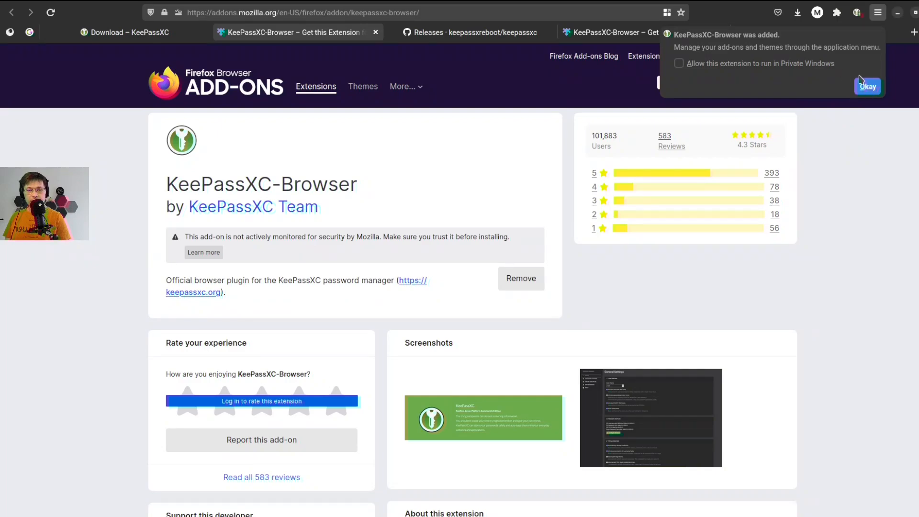
pyautogui.click(868, 86)
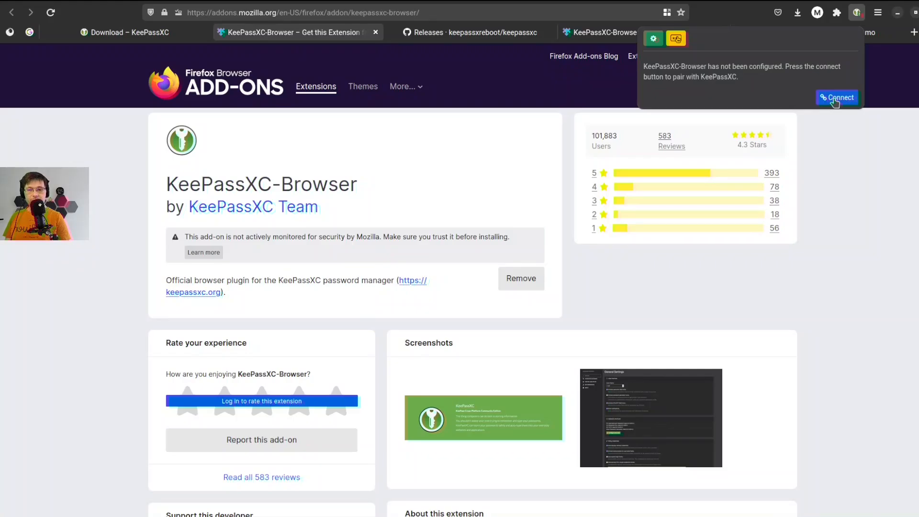
# Pair the extension with KeePassXC as 'demo browser' and check its connection status.
pyautogui.click(837, 98)
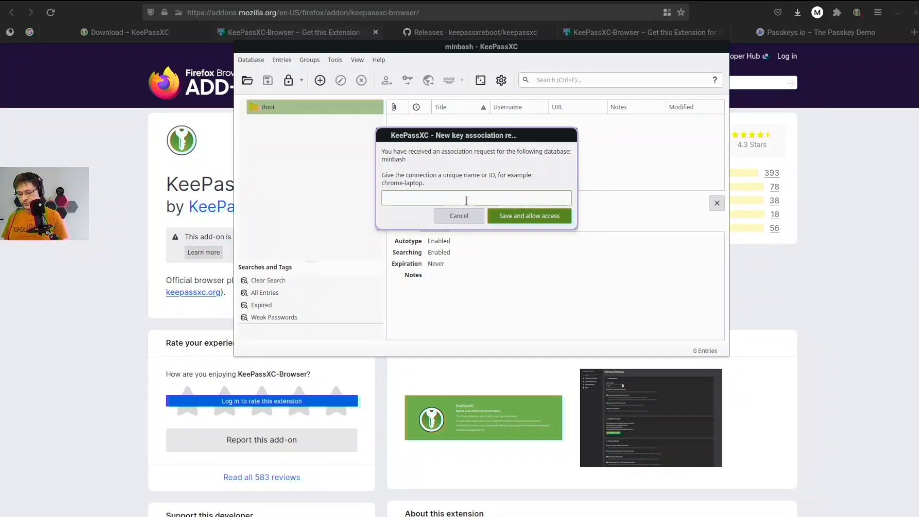
pyautogui.write('demo')
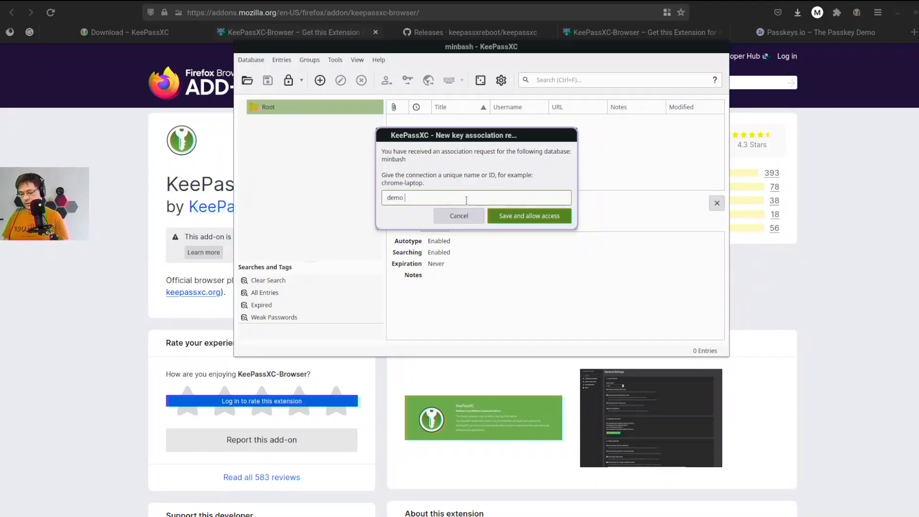
pyautogui.write('brows')
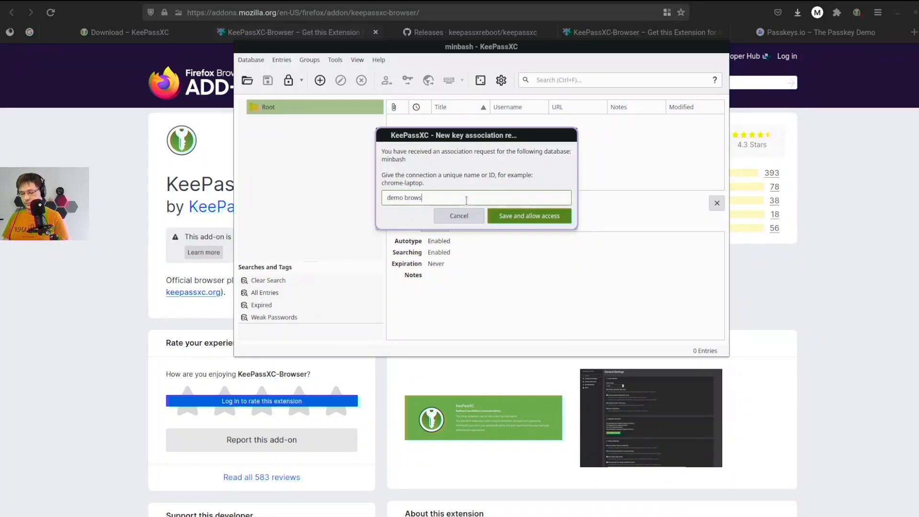
pyautogui.click(526, 216)
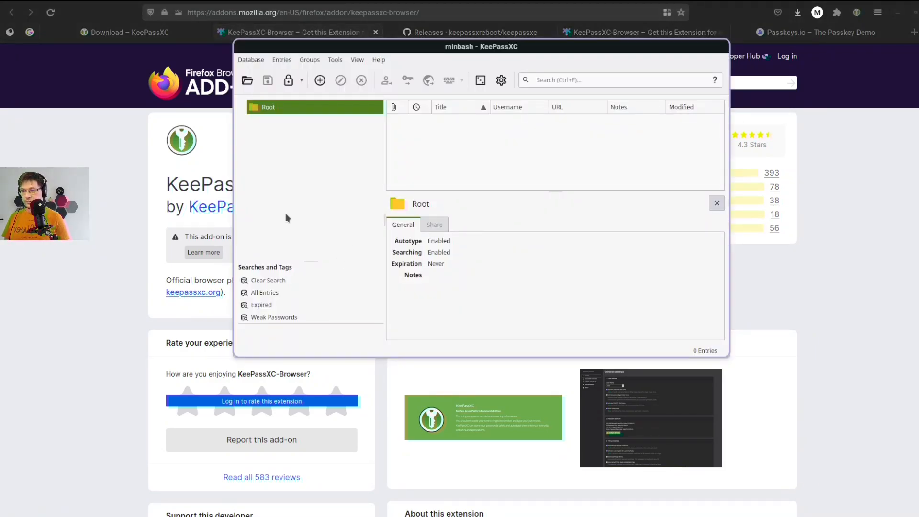
pyautogui.click(856, 12)
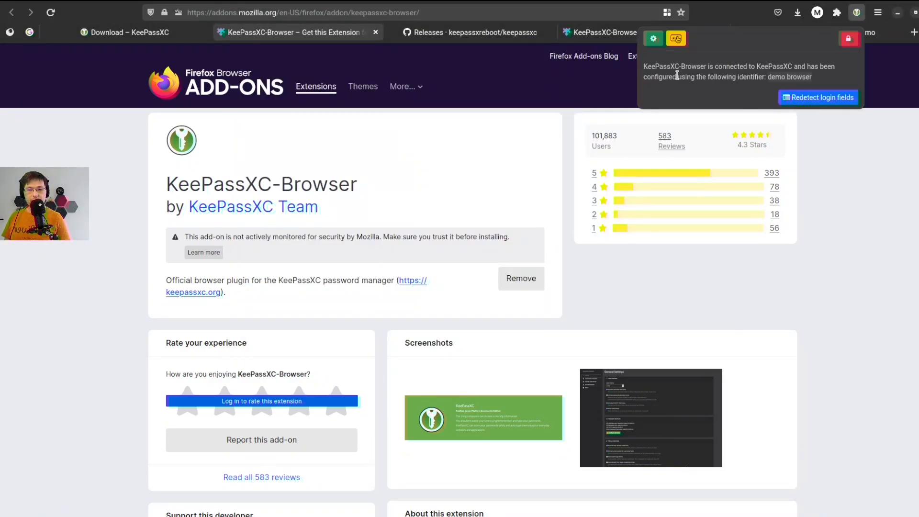
pyautogui.moveTo(568, 91)
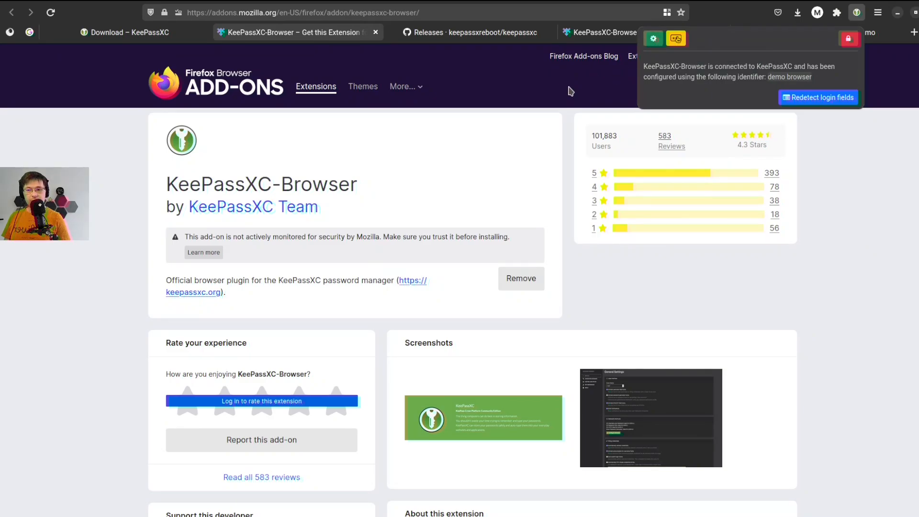
# Try signing in with a passkey on Passkeys.io and cancel the security key prompt.
pyautogui.click(809, 32)
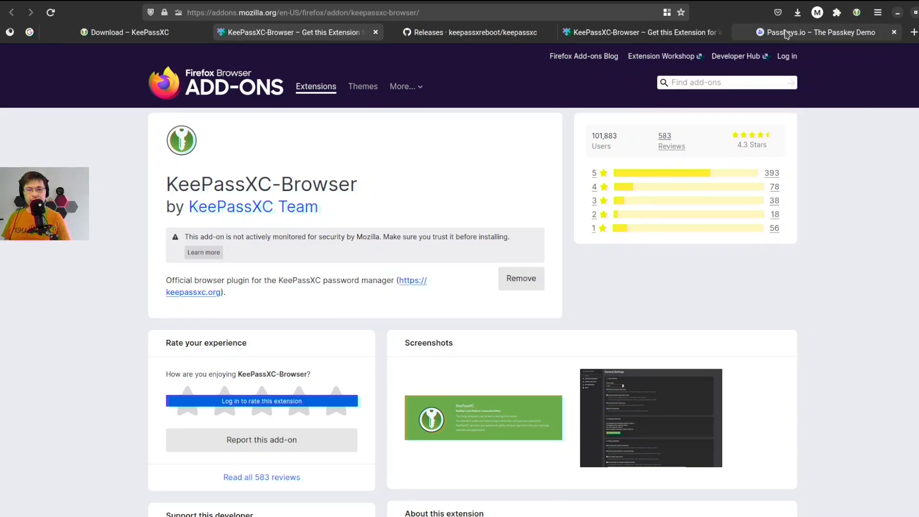
pyautogui.click(814, 33)
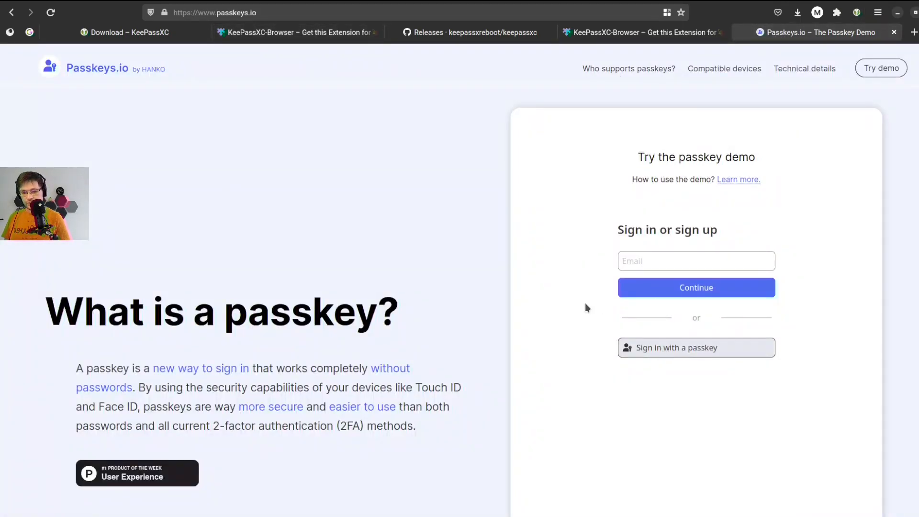
pyautogui.moveTo(683, 356)
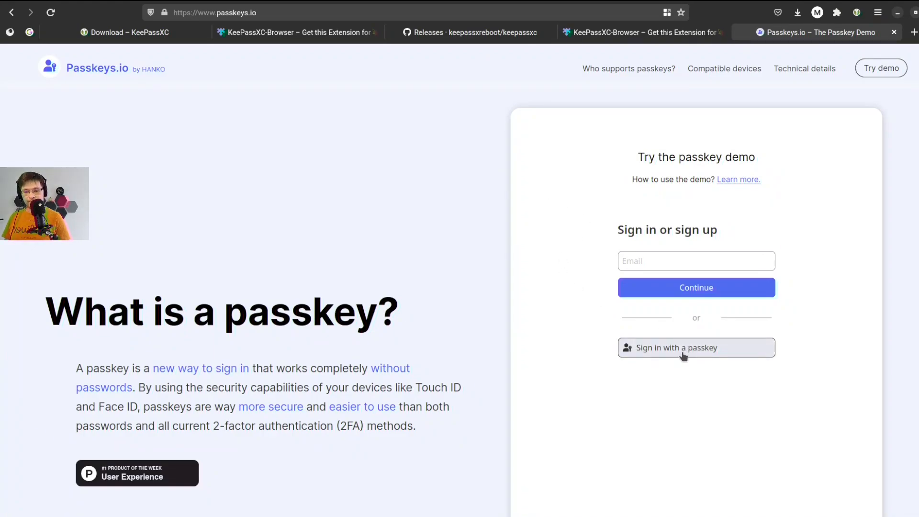
pyautogui.click(695, 347)
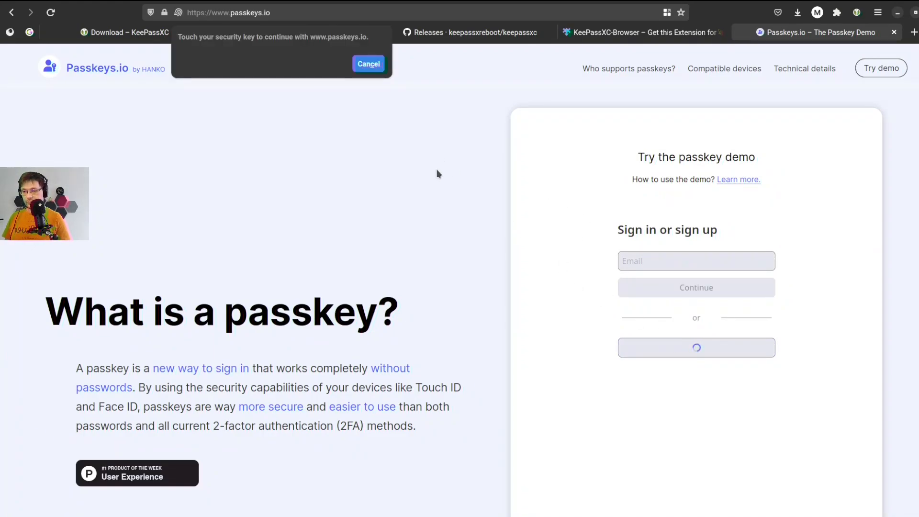
pyautogui.click(367, 64)
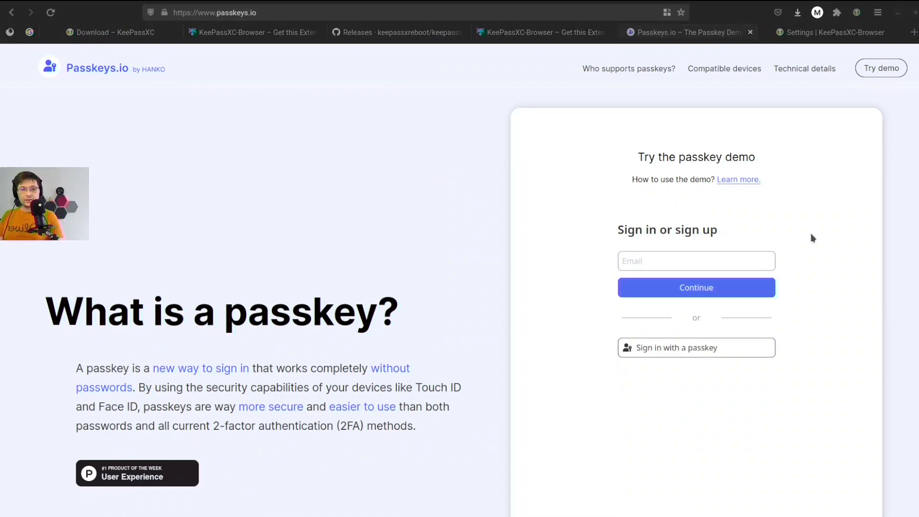
pyautogui.moveTo(815, 140)
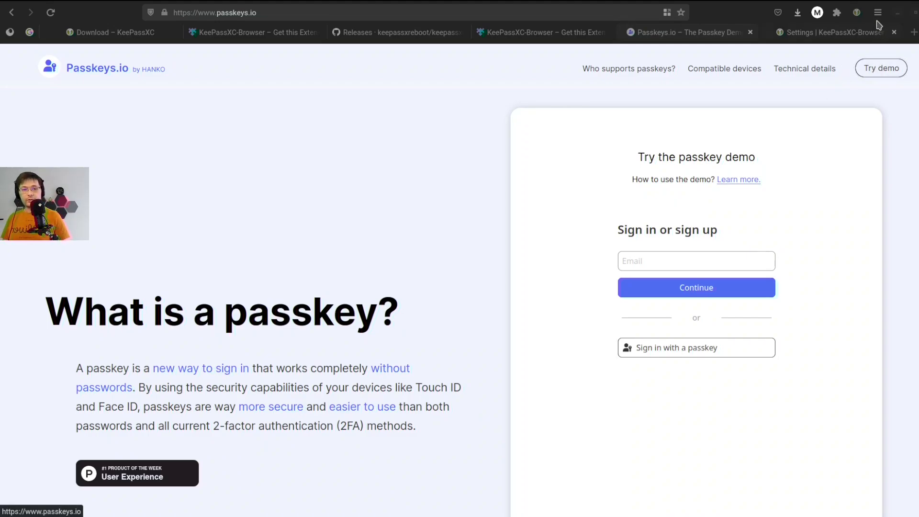
# Enable passkeys in the extension's settings and return to the Passkeys.io page.
pyautogui.click(855, 12)
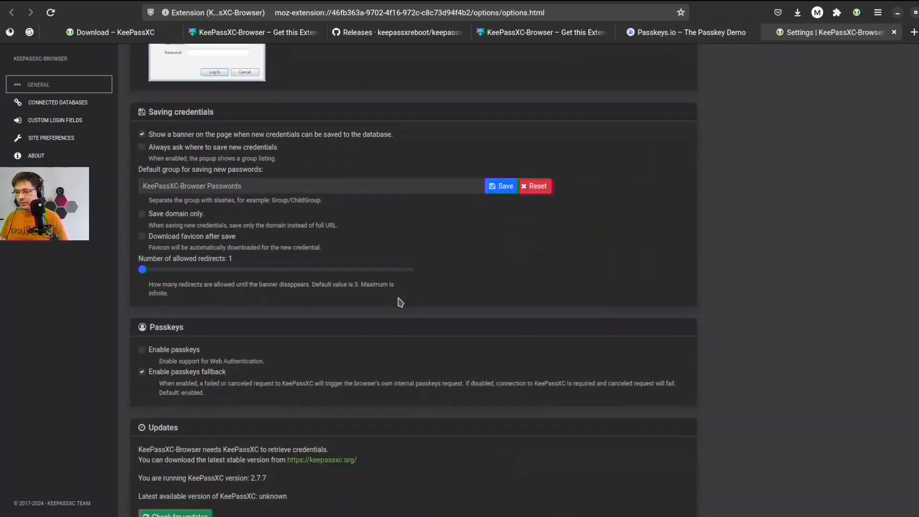
pyautogui.scroll(-3)
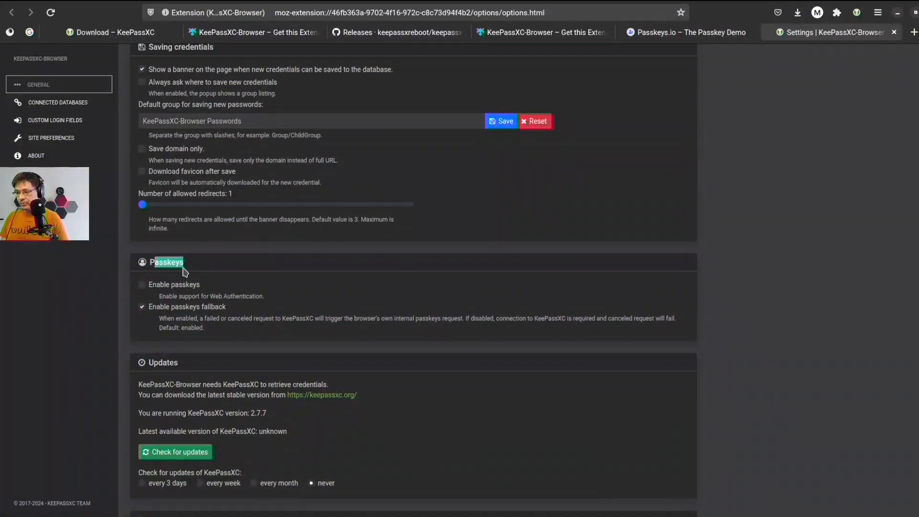
pyautogui.click(142, 284)
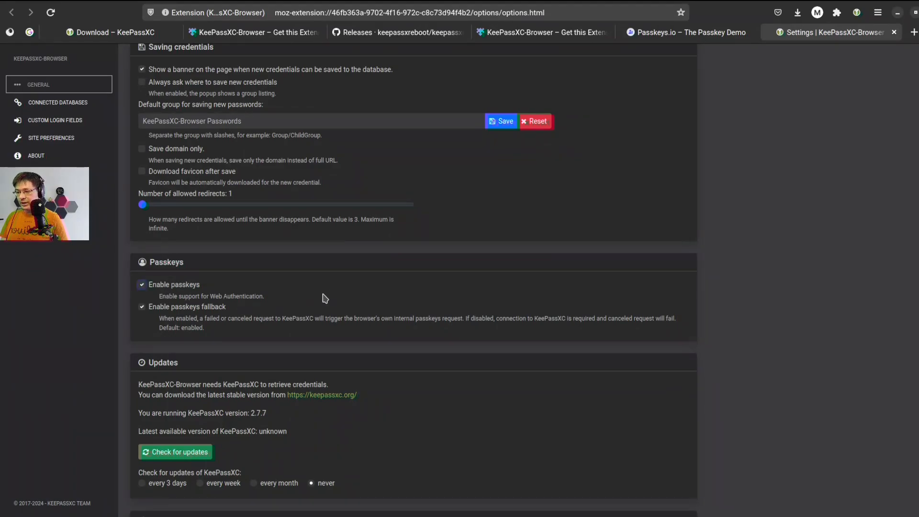
pyautogui.click(679, 33)
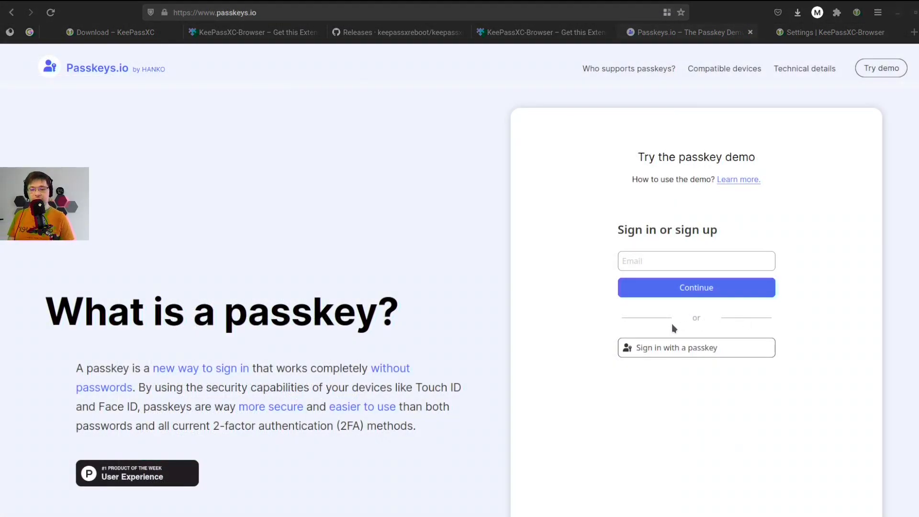
pyautogui.click(696, 260)
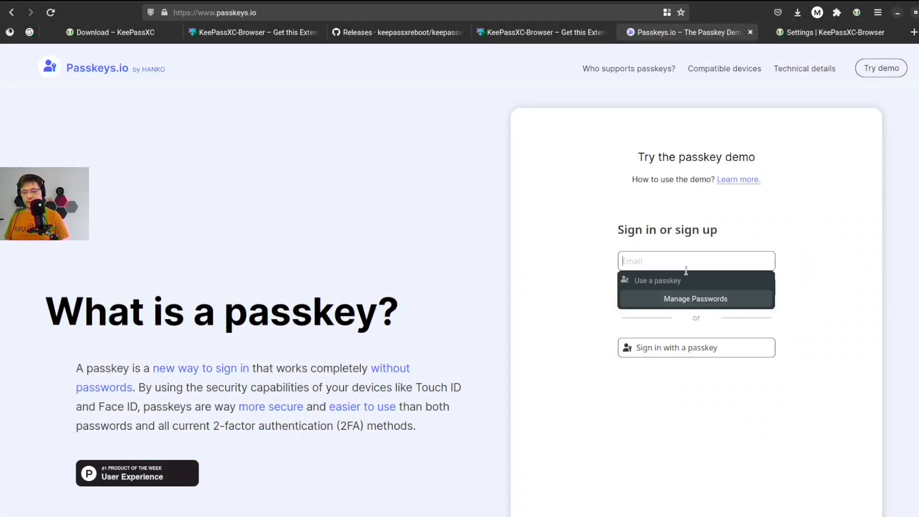
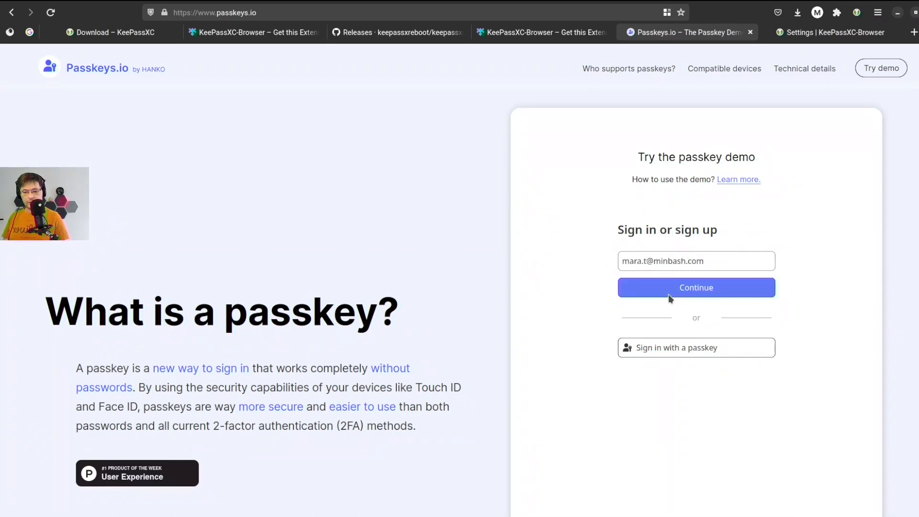
pyautogui.click(695, 287)
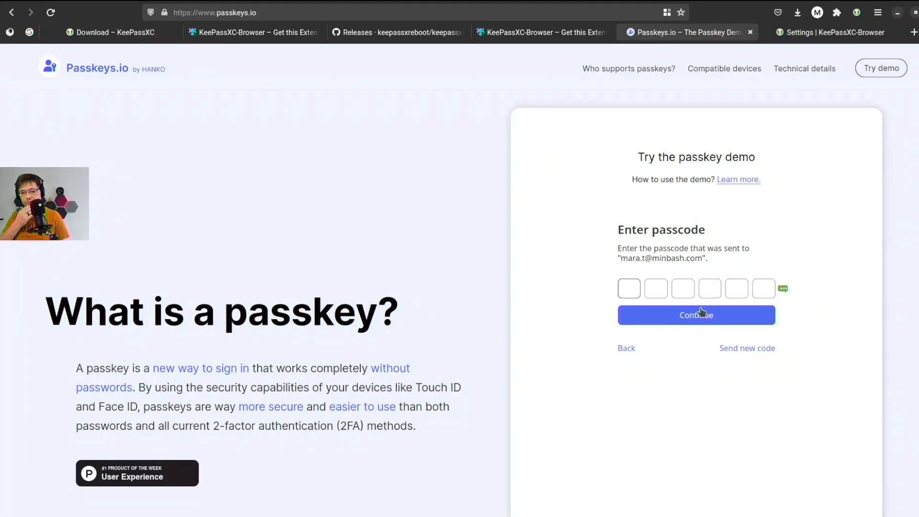
pyautogui.click(696, 315)
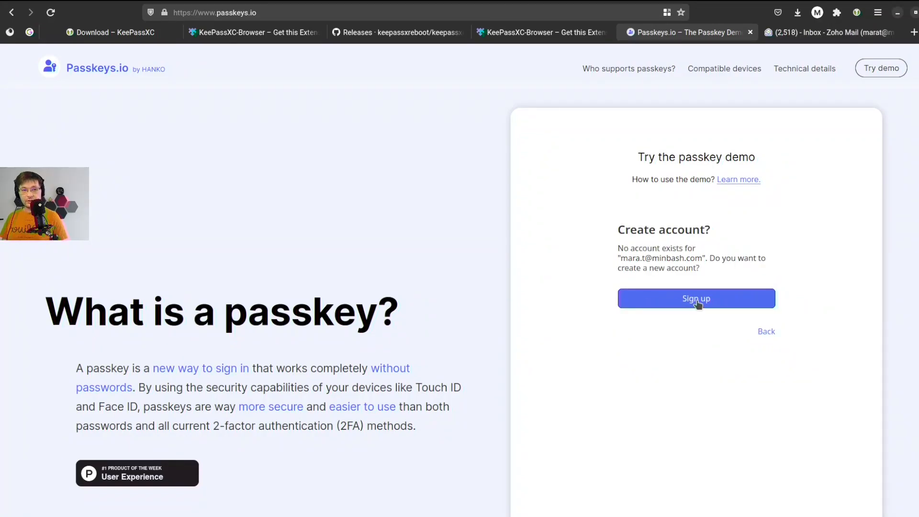
pyautogui.click(696, 298)
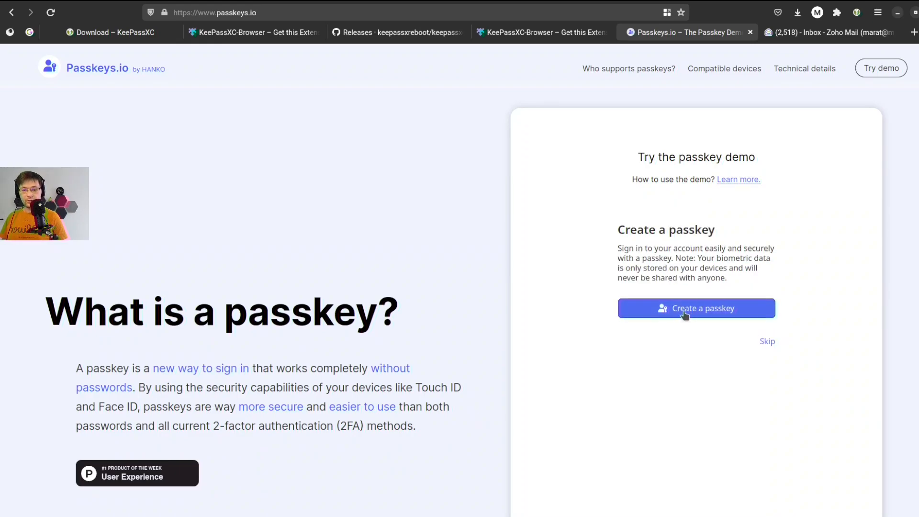
# Create the account's passkey and register it in the KeePassXC passkey dialog.
pyautogui.click(695, 308)
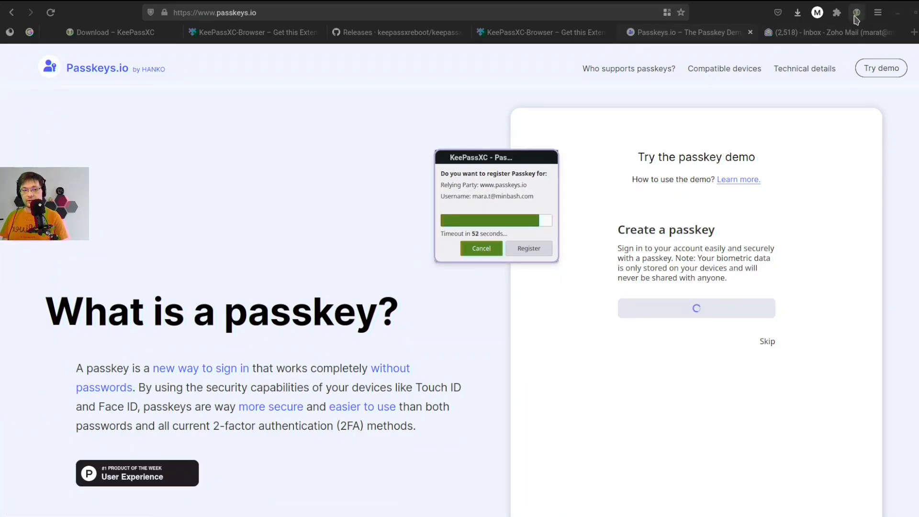
pyautogui.moveTo(486, 180)
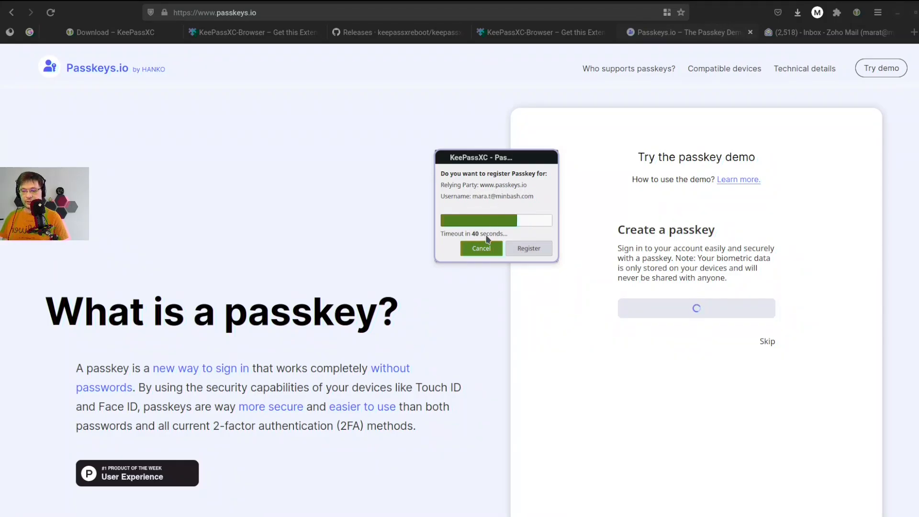
pyautogui.click(528, 248)
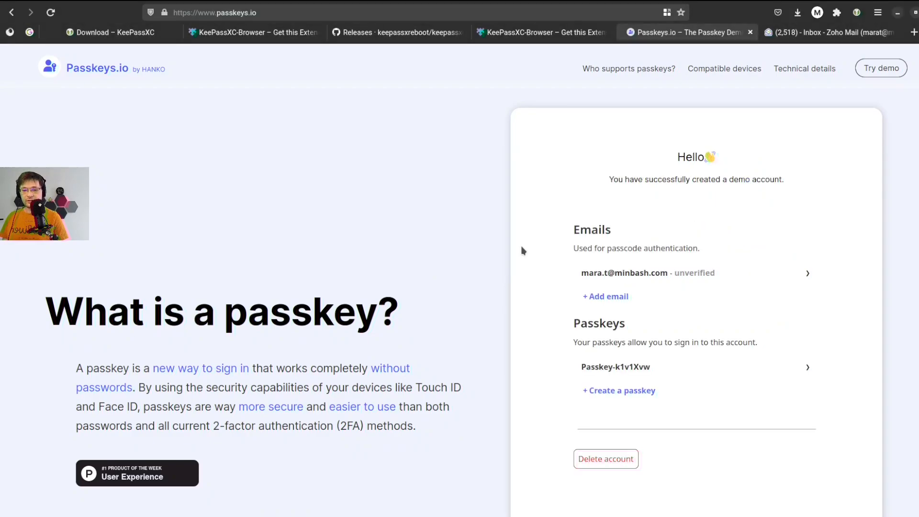
pyautogui.moveTo(589, 361)
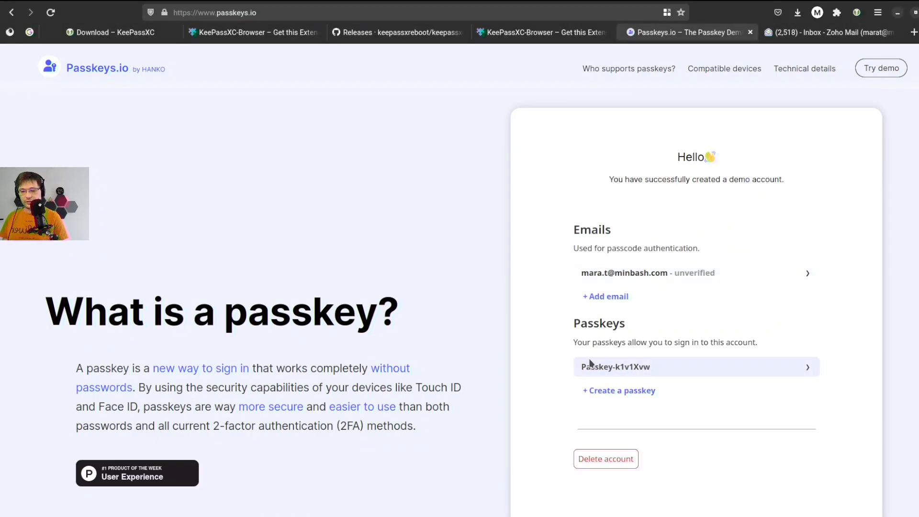
pyautogui.moveTo(615, 367)
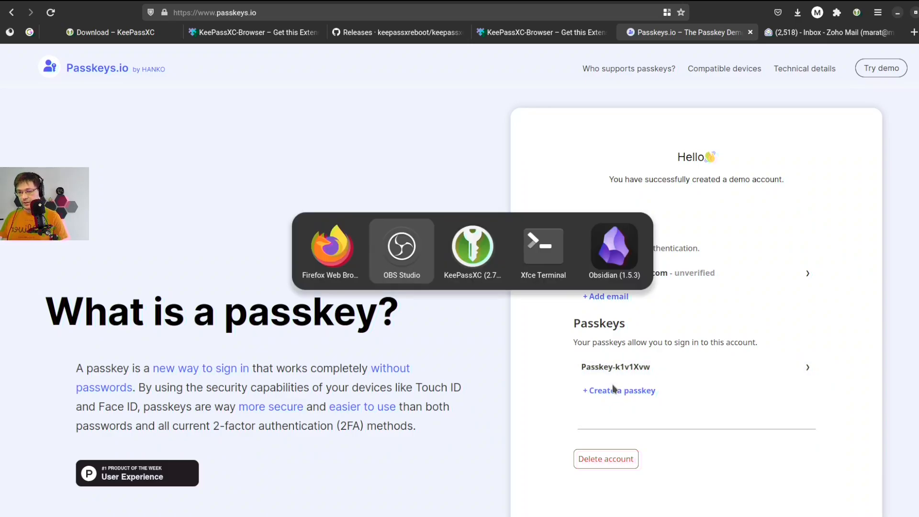
# Open the passkeys.io entry from the KeePassXC-Browser Passwords group for editing.
pyautogui.click(472, 245)
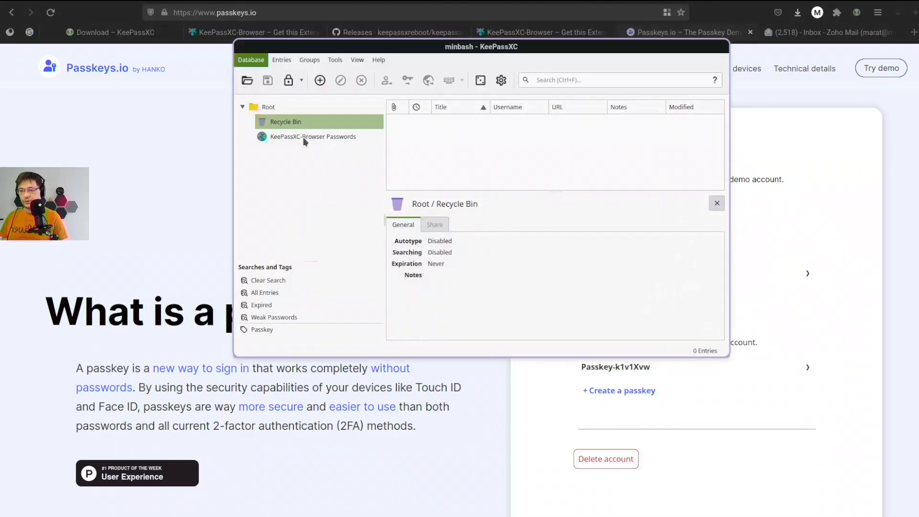
pyautogui.click(312, 136)
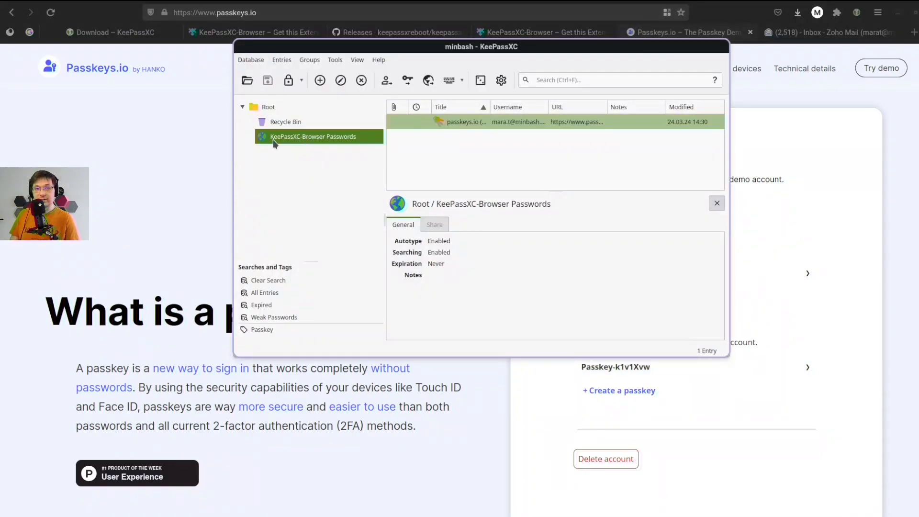
pyautogui.moveTo(304, 150)
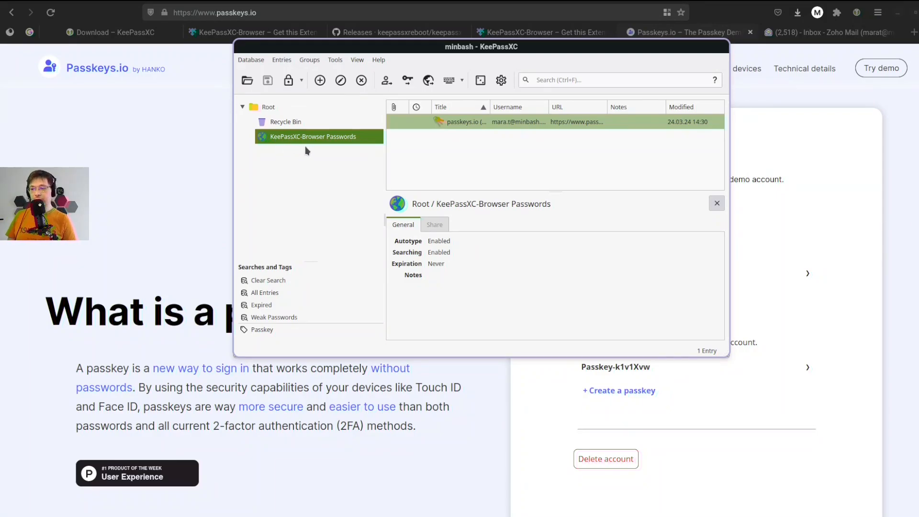
pyautogui.moveTo(331, 151)
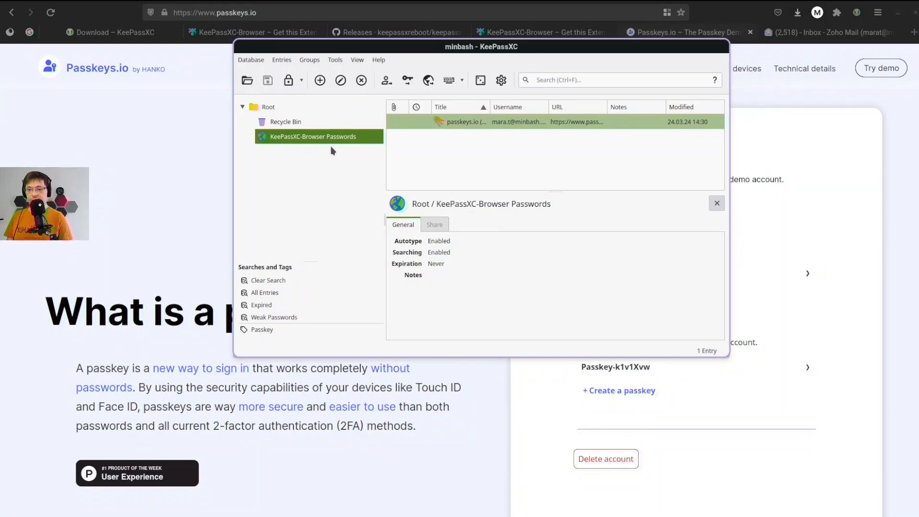
pyautogui.click(463, 122)
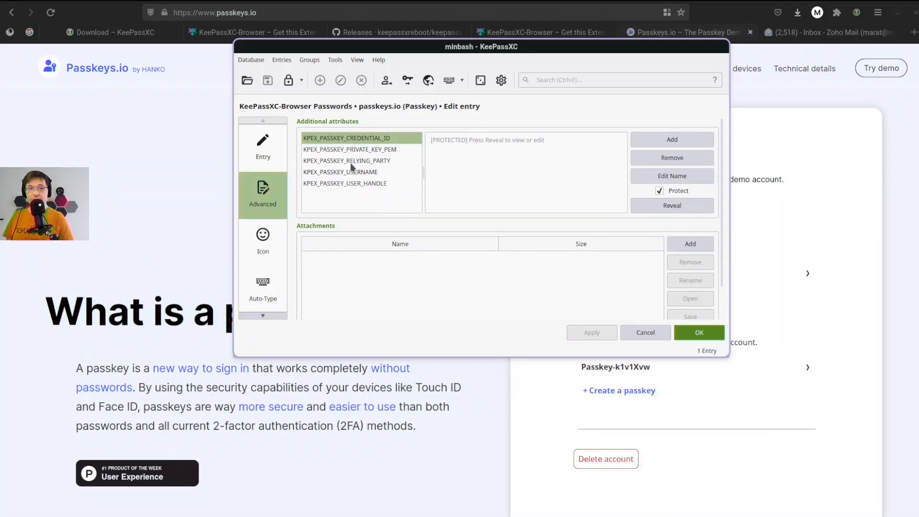
pyautogui.moveTo(359, 159)
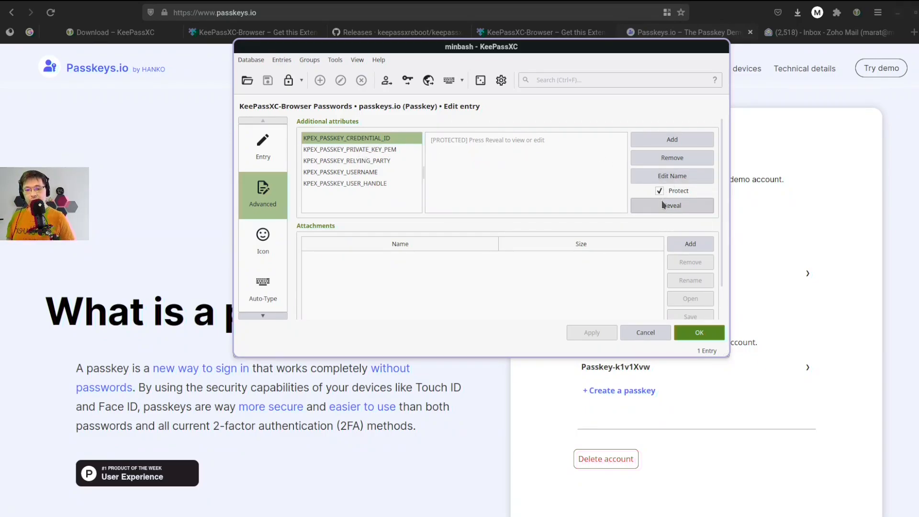
# Reveal the KPEX_PASSKEY credential ID, private key, relying party, username and user handle attributes.
pyautogui.click(671, 205)
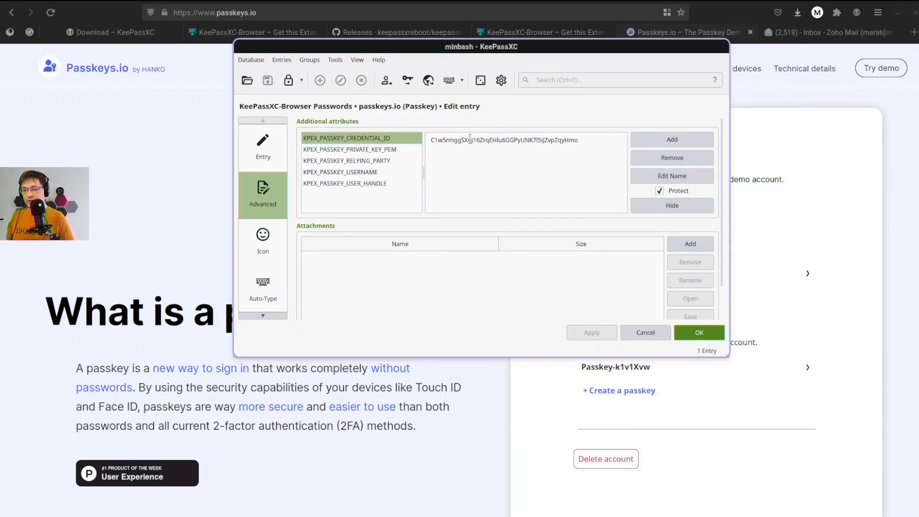
pyautogui.click(350, 149)
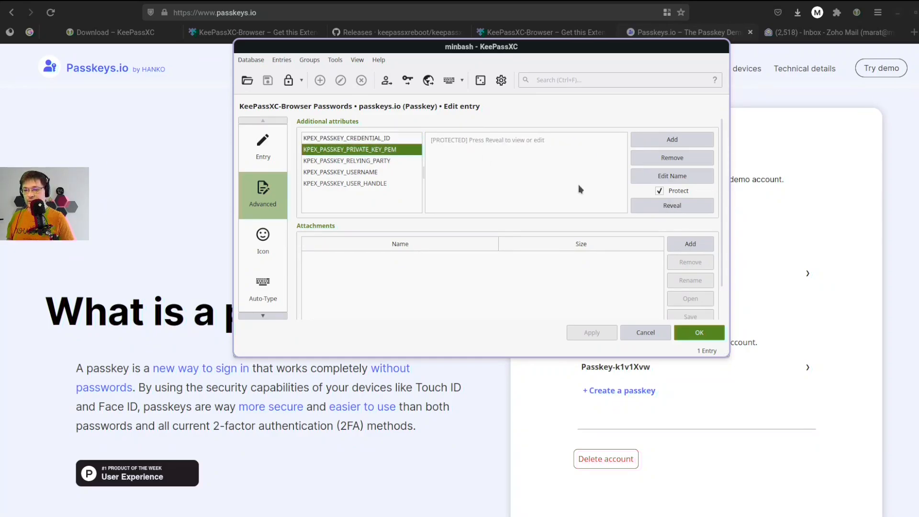
pyautogui.click(671, 204)
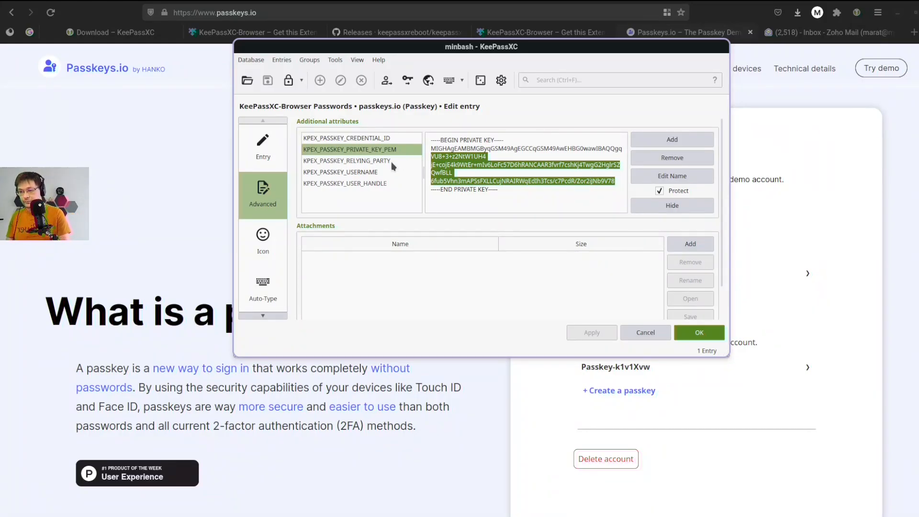
pyautogui.click(346, 161)
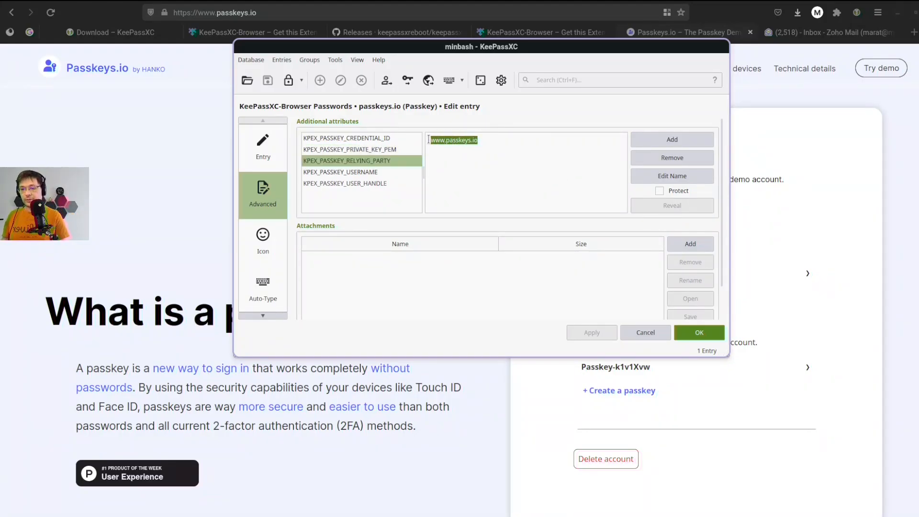
pyautogui.click(339, 171)
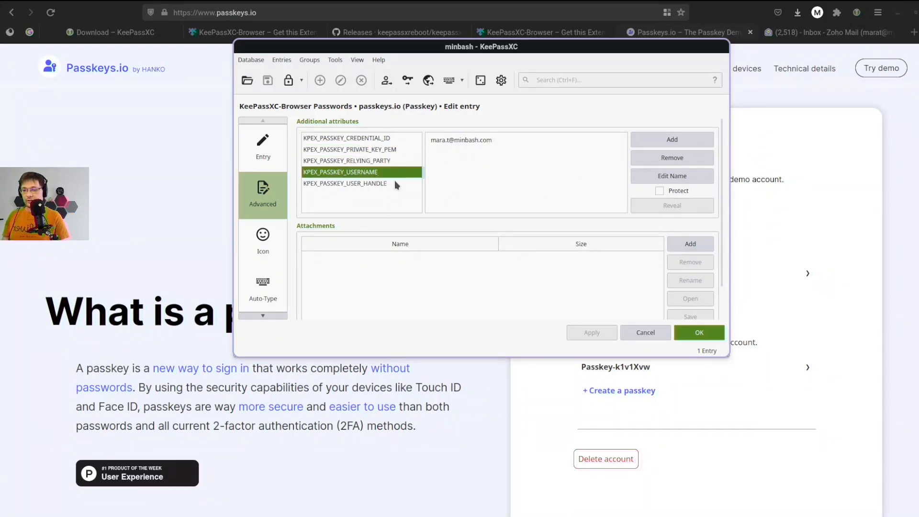
pyautogui.click(346, 184)
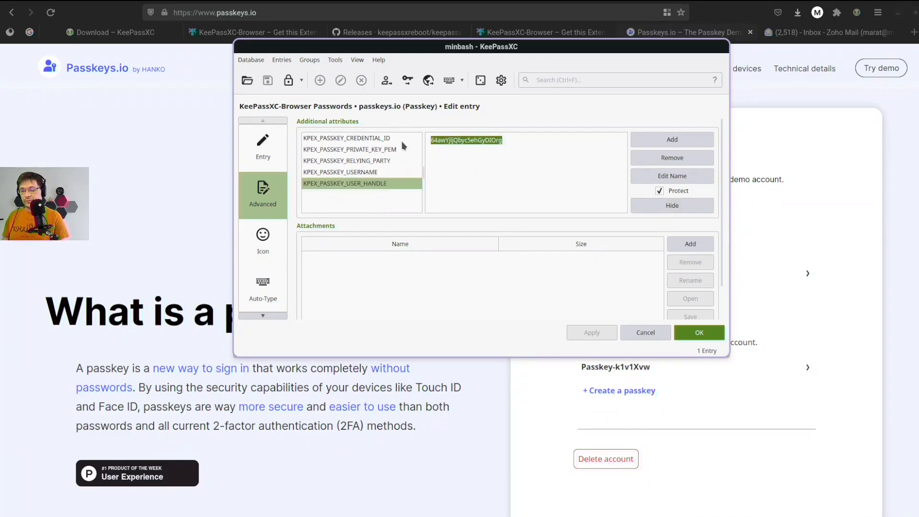
pyautogui.moveTo(367, 184)
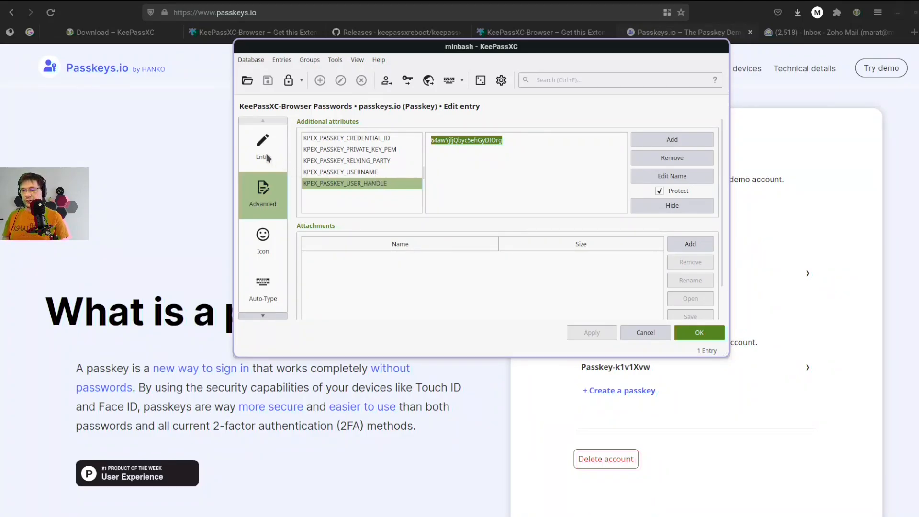
# Return to the entry's main details and close the editor with OK.
pyautogui.click(263, 145)
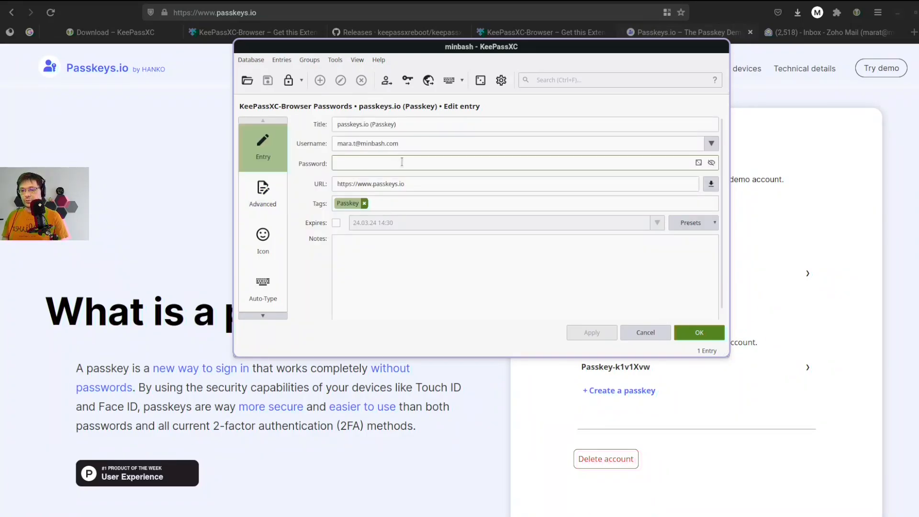
pyautogui.moveTo(280, 203)
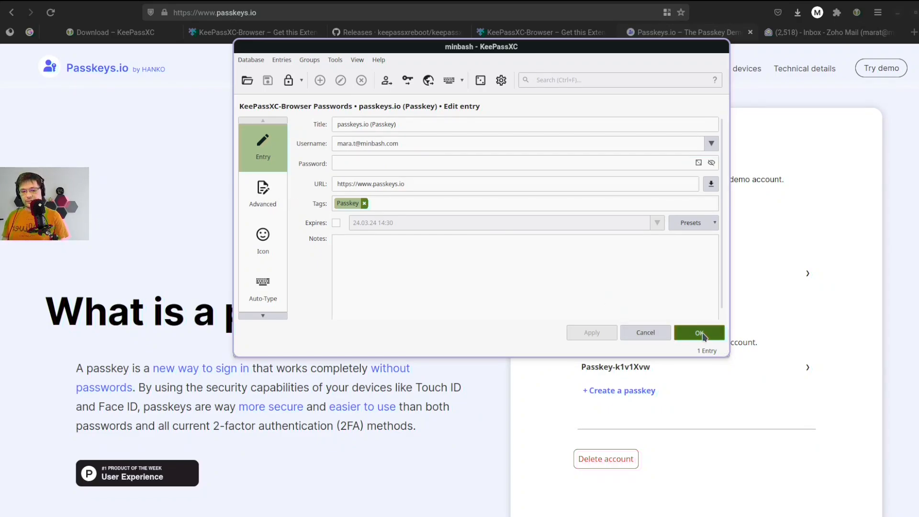
pyautogui.click(699, 332)
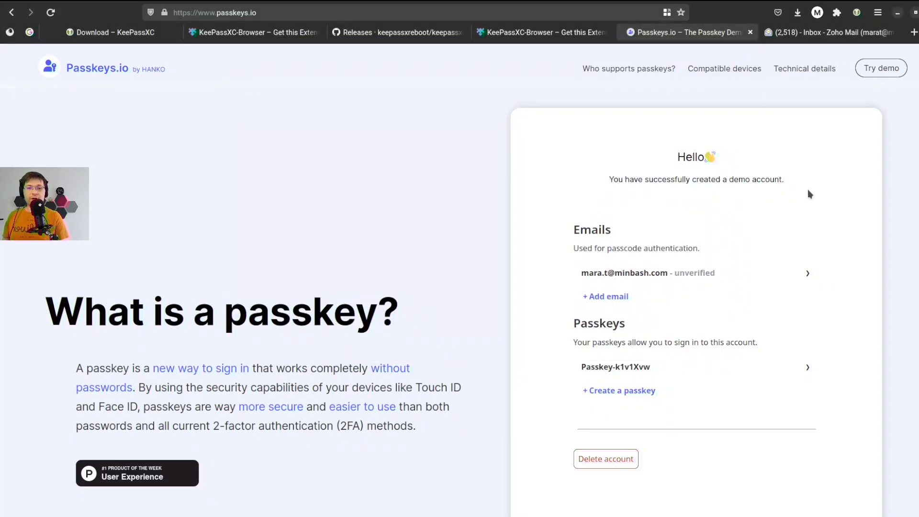
pyautogui.moveTo(799, 192)
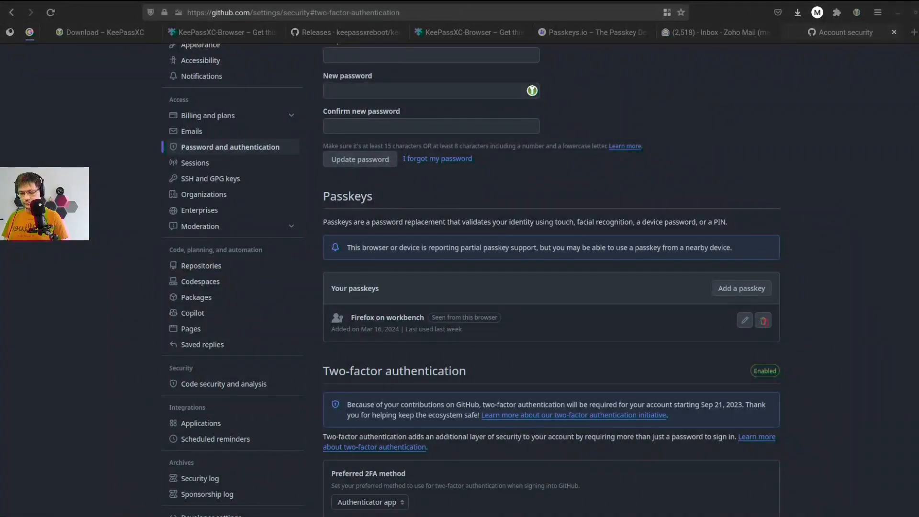
pyautogui.moveTo(764, 320)
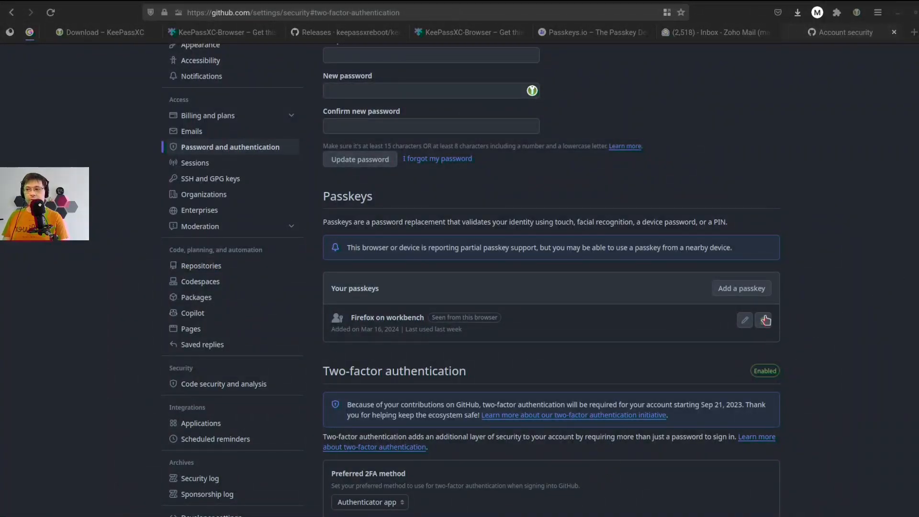
pyautogui.moveTo(768, 311)
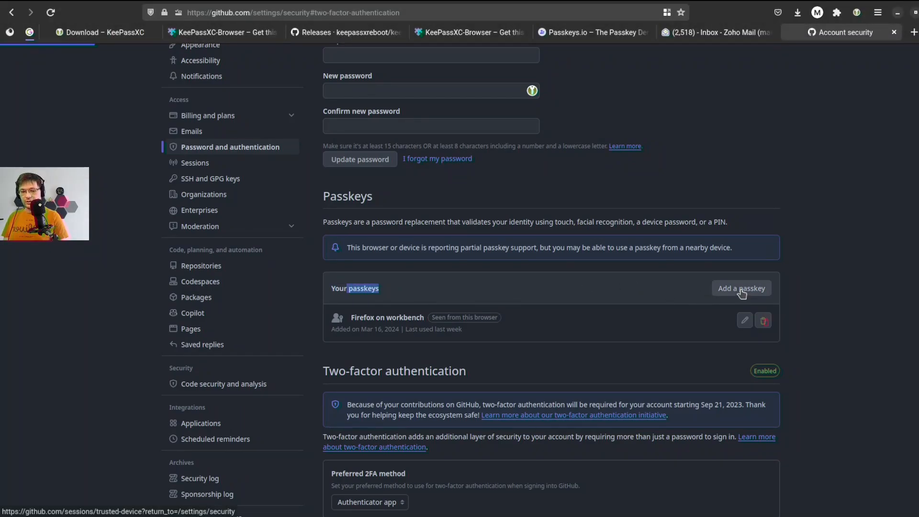
# Start adding a new passkey from GitHub's Password and authentication settings.
pyautogui.click(741, 288)
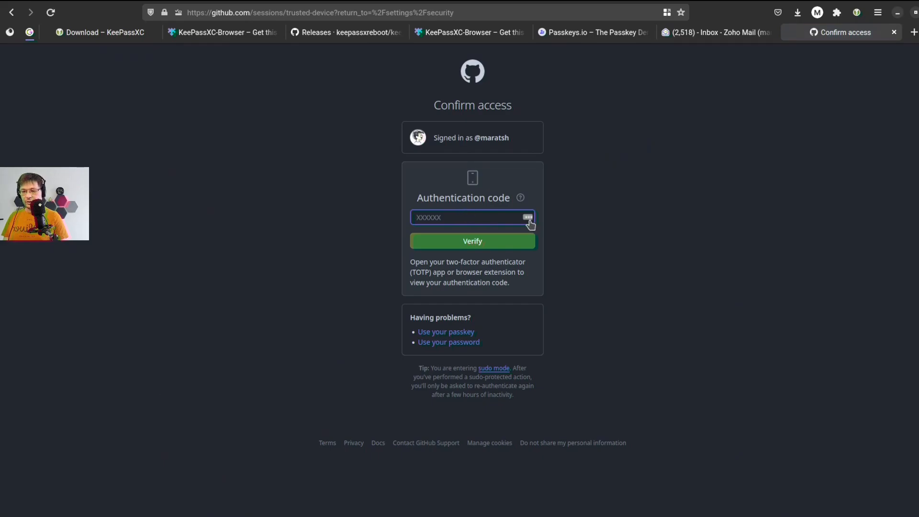
pyautogui.moveTo(529, 225)
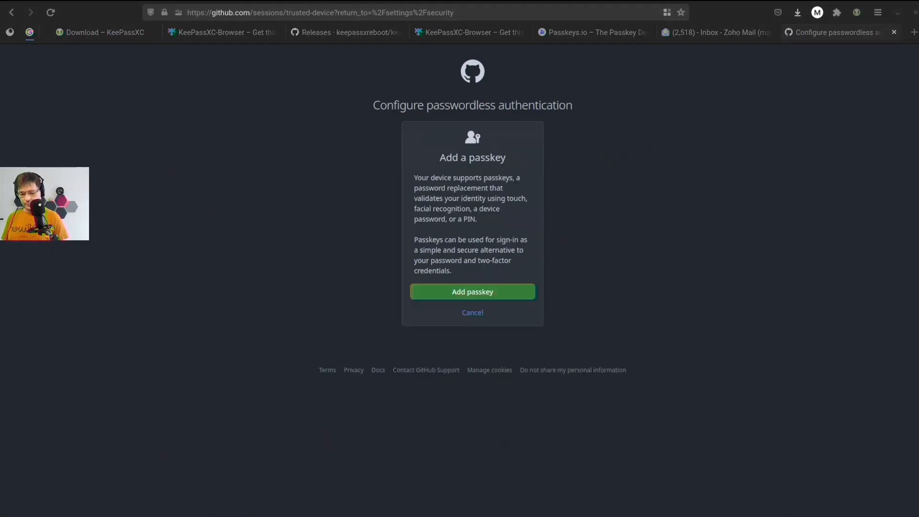
pyautogui.moveTo(695, 263)
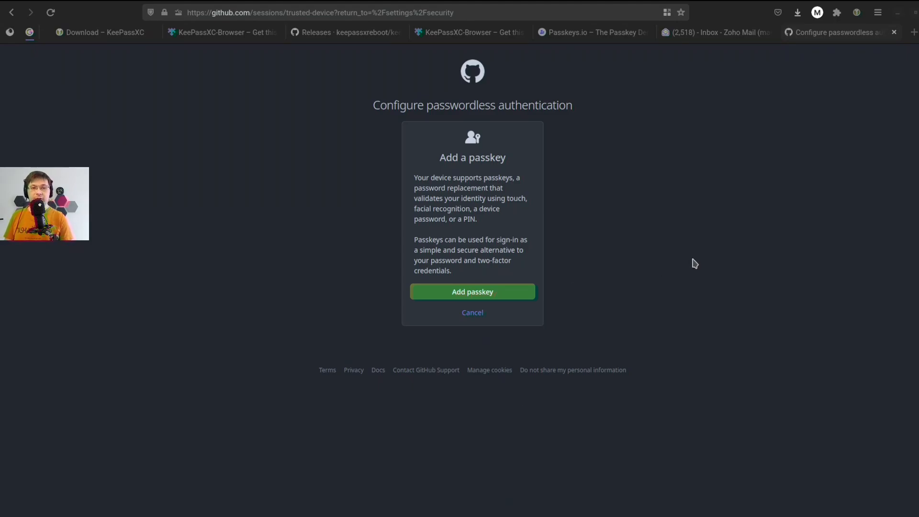
pyautogui.moveTo(414, 165)
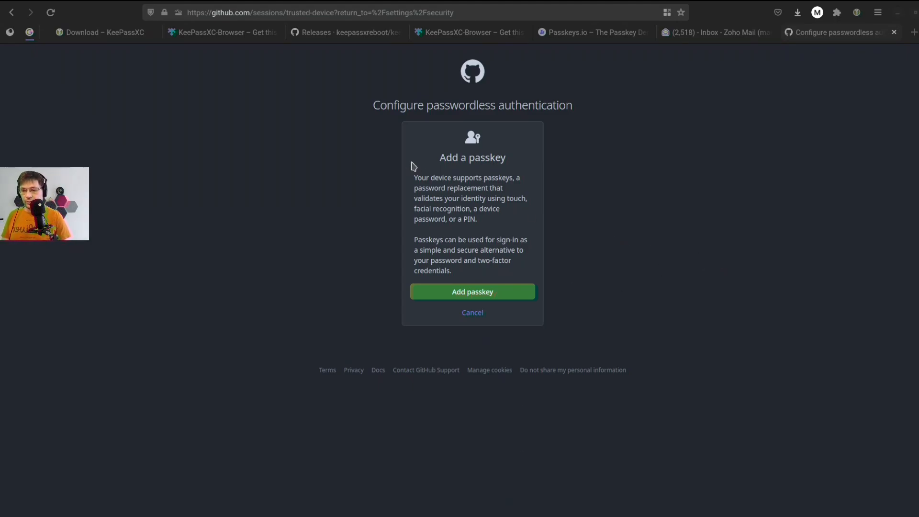
pyautogui.moveTo(489, 298)
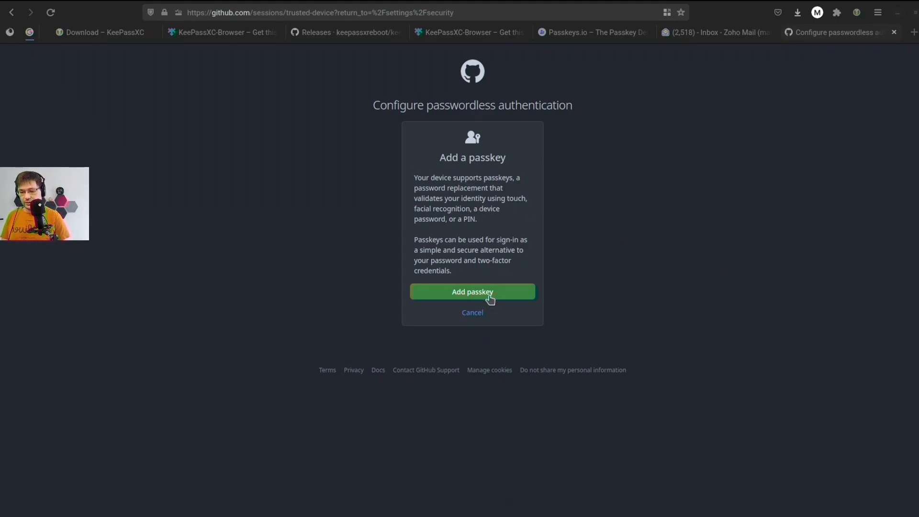
# Register the GitHub passkey via KeePassXC and save it nicknamed 'Firefox on Linux demo'.
pyautogui.click(472, 291)
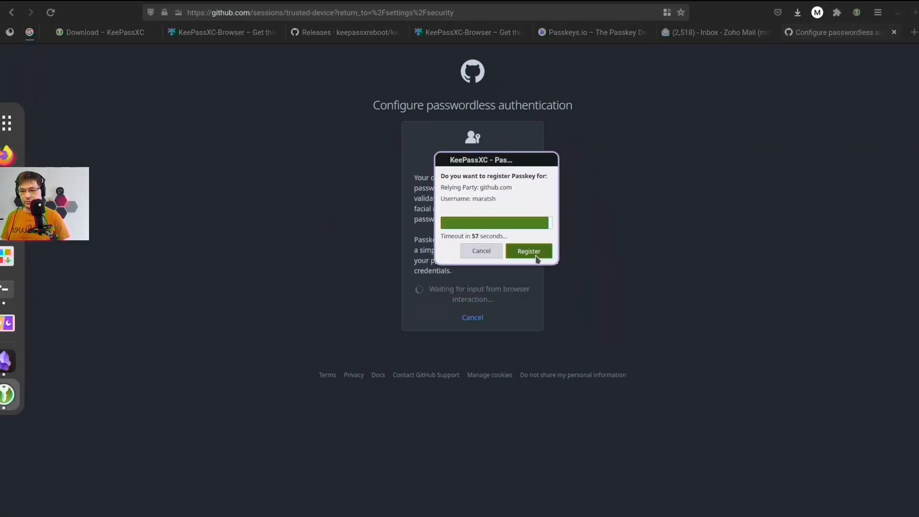
pyautogui.click(528, 250)
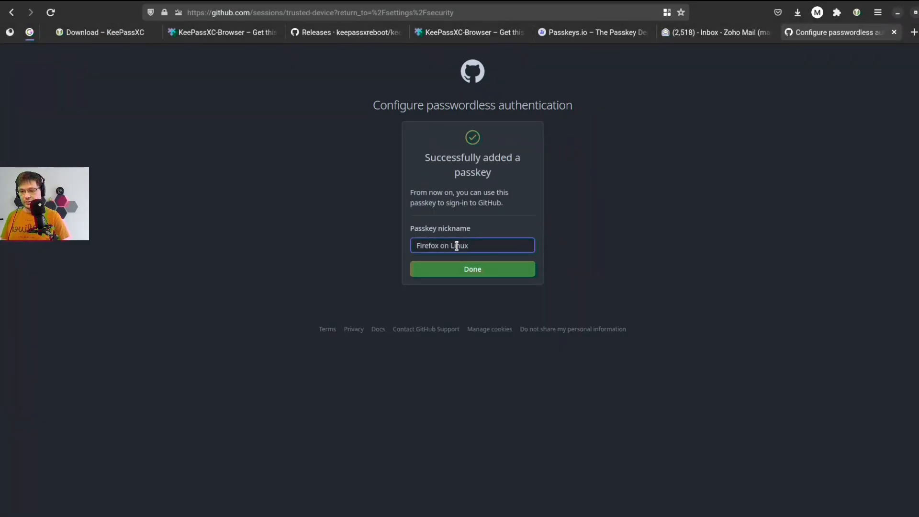
pyautogui.write('d')
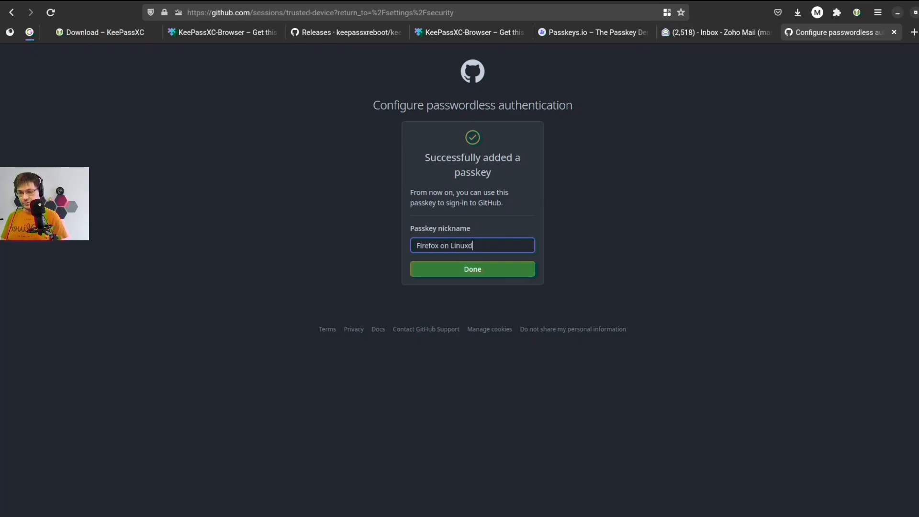
pyautogui.write('demo')
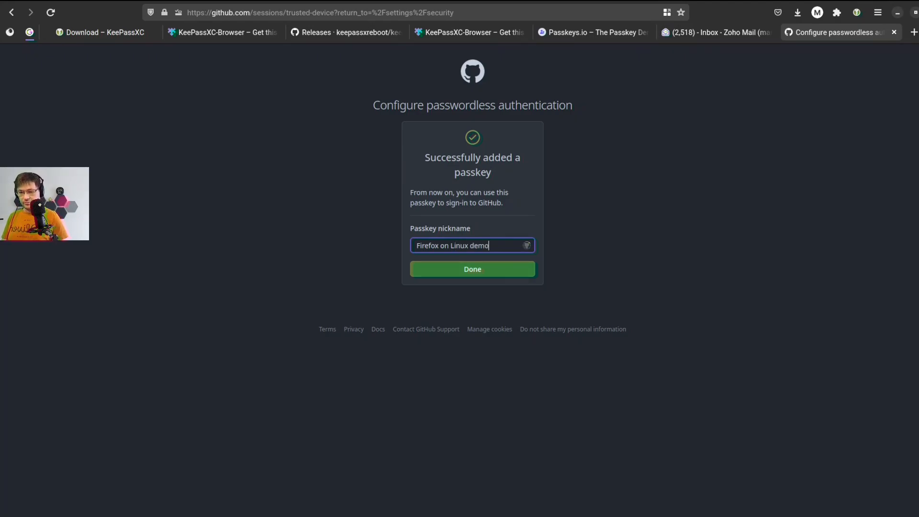
pyautogui.click(472, 269)
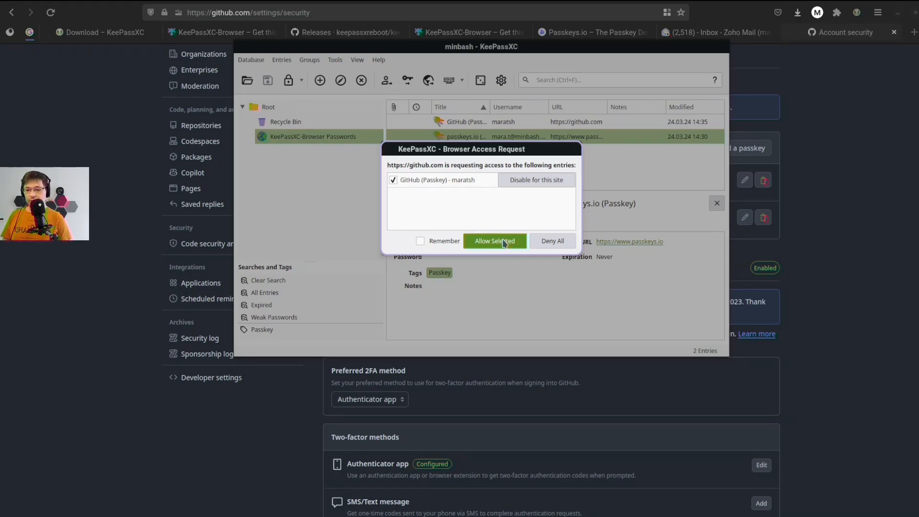
# Allow github.com to use the GitHub (Passkey) entry and open its Advanced attributes.
pyautogui.click(494, 241)
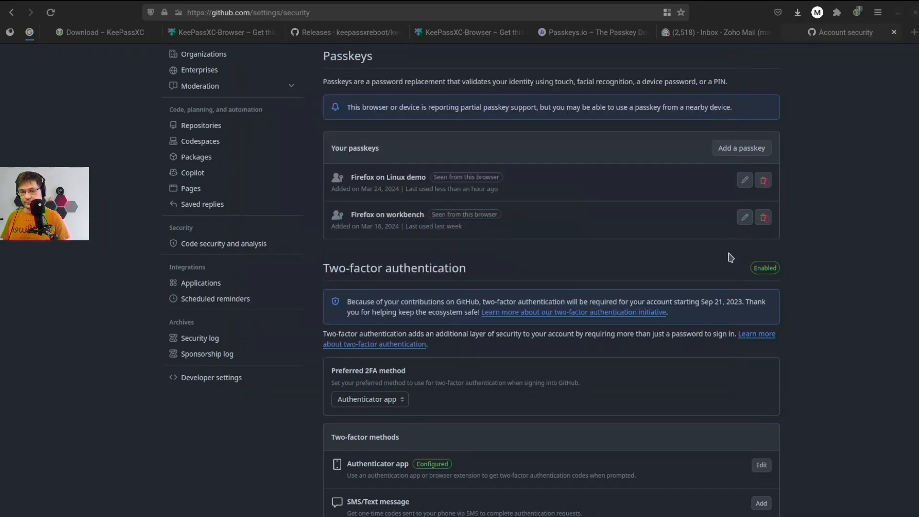
pyautogui.moveTo(375, 186)
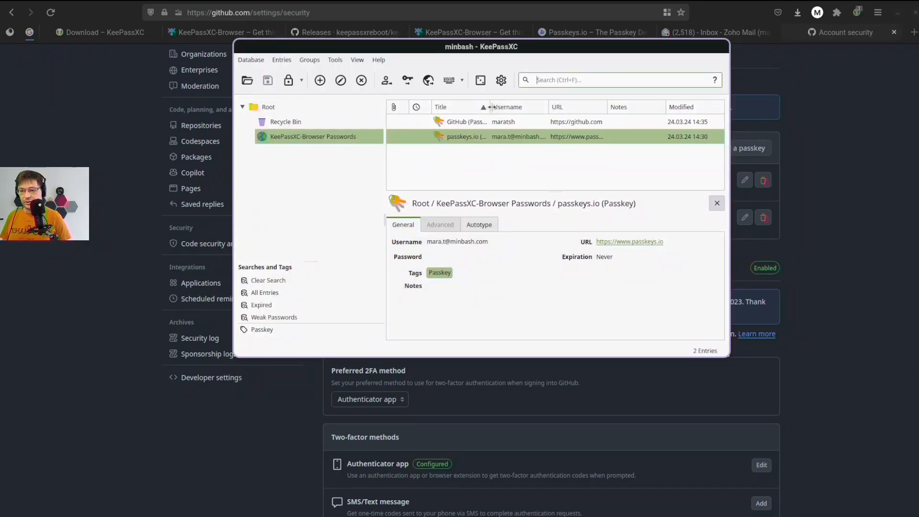
pyautogui.click(469, 121)
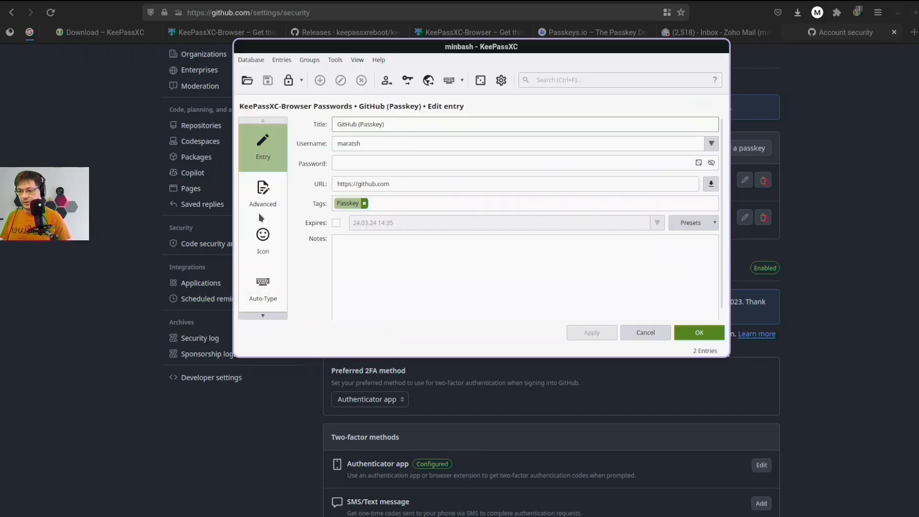
pyautogui.click(262, 194)
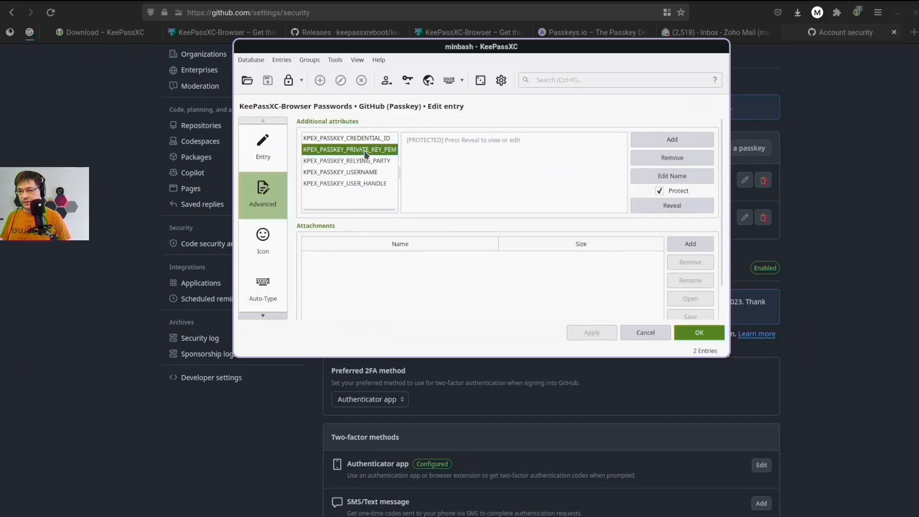
# Reveal and highlight the KPEX_PASSKEY_PRIVATE_KEY_PEM value of the GitHub passkey.
pyautogui.click(672, 205)
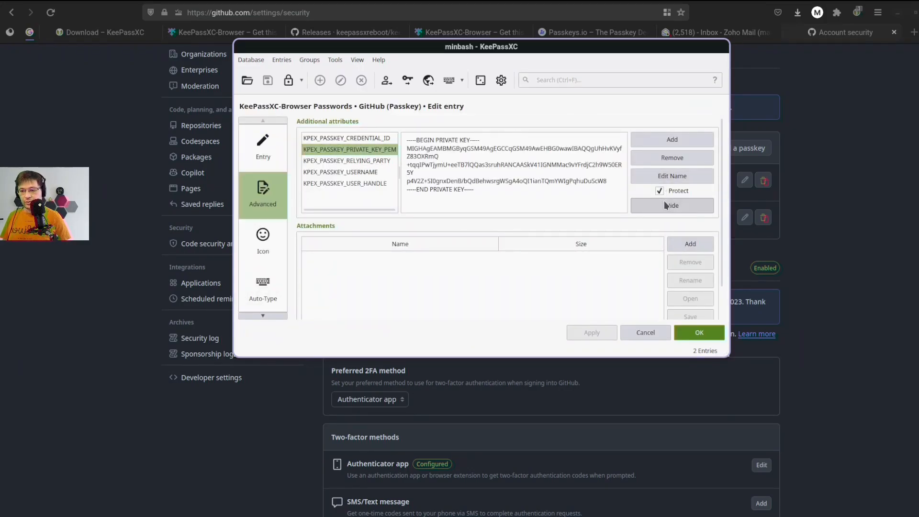
pyautogui.click(672, 205)
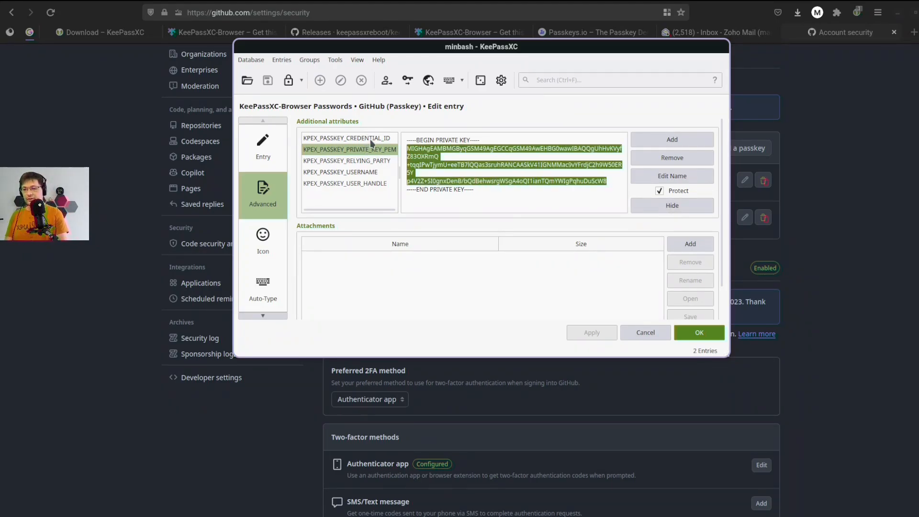
pyautogui.click(346, 138)
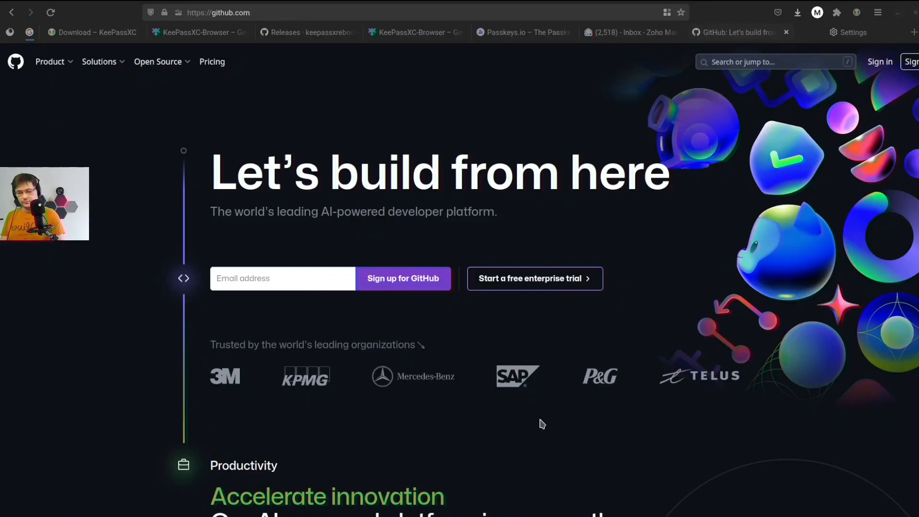
pyautogui.moveTo(708, 209)
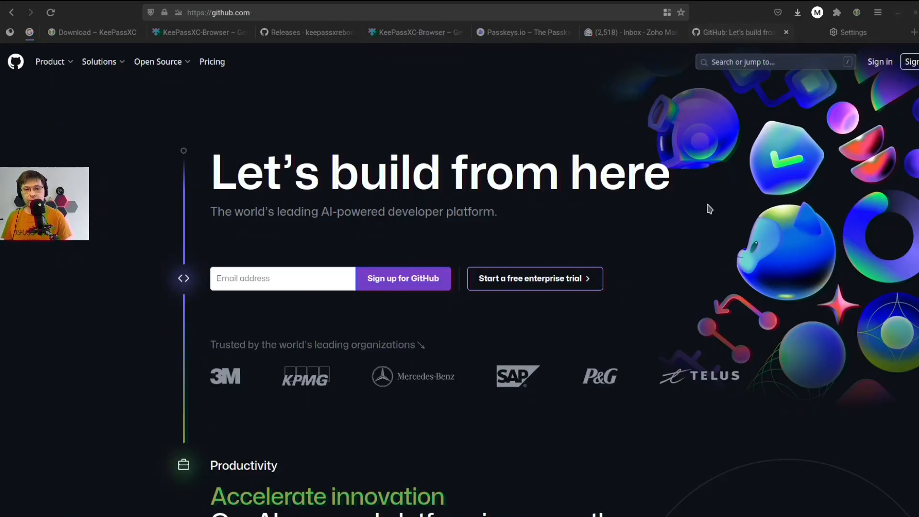
pyautogui.moveTo(625, 114)
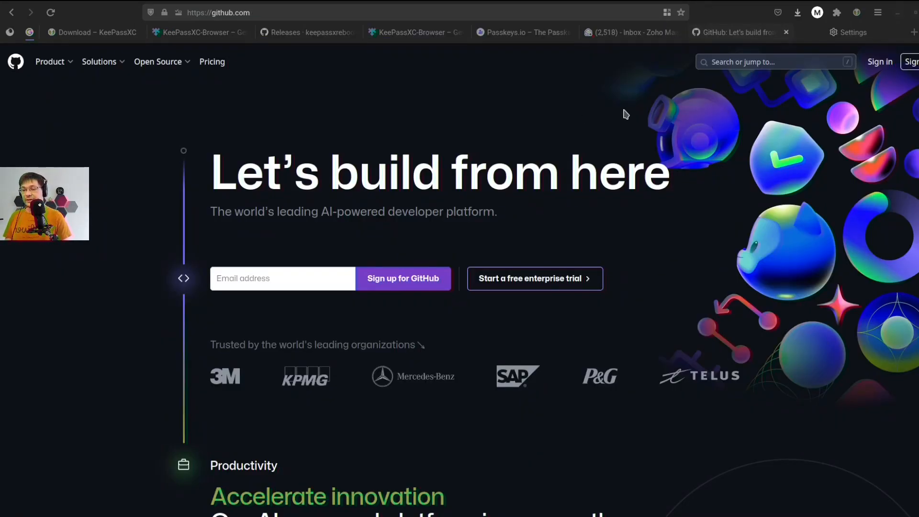
# Sign in to GitHub with a passkey, authenticating the GitHub (Passkey) credential in KeePassXC.
pyautogui.click(879, 61)
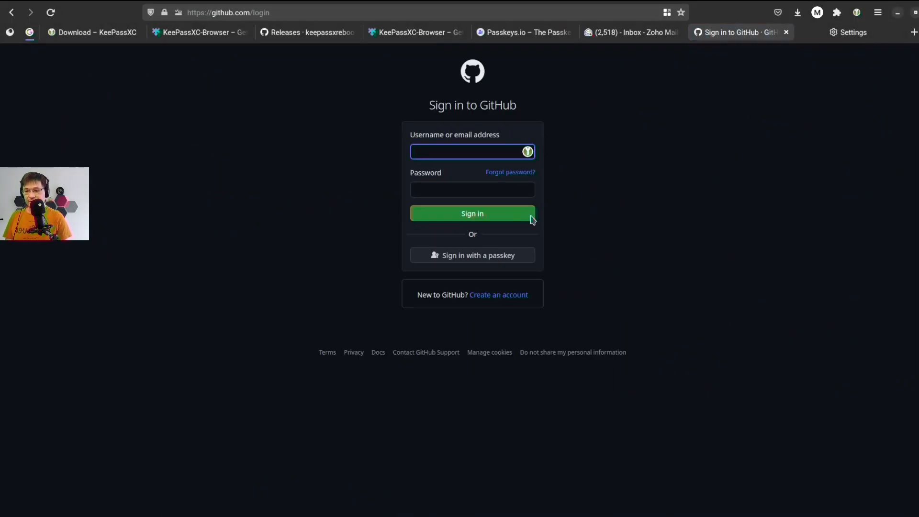
pyautogui.moveTo(501, 268)
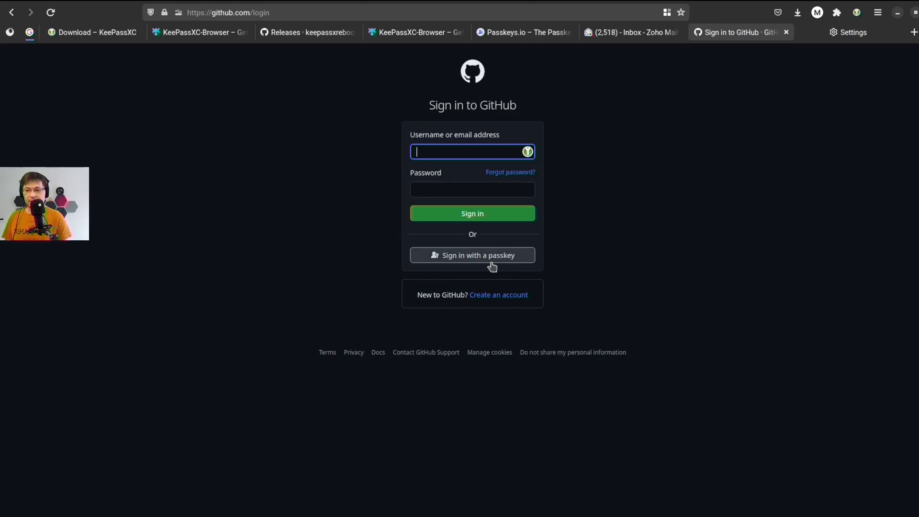
pyautogui.click(472, 255)
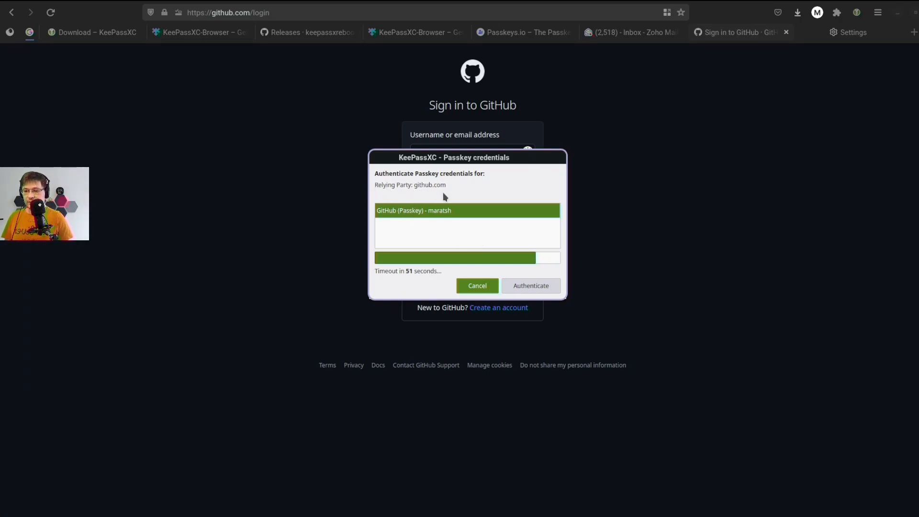
pyautogui.moveTo(410, 241)
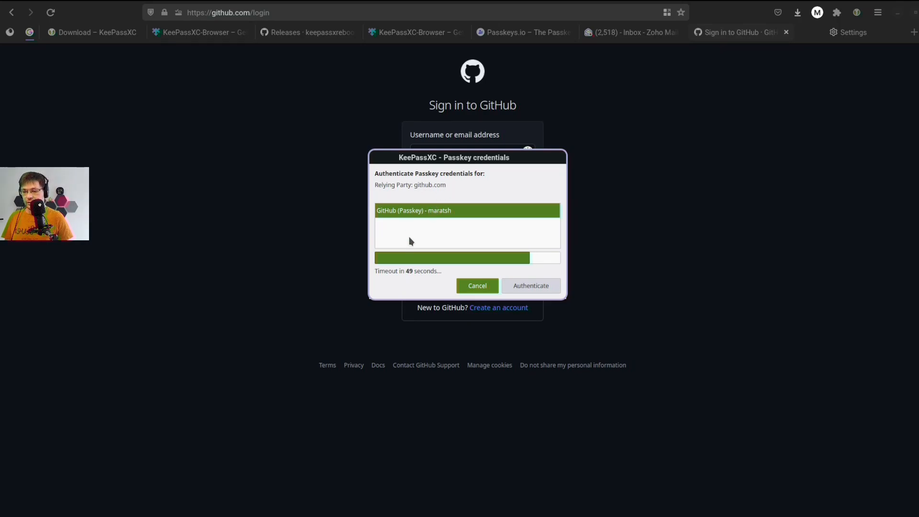
pyautogui.moveTo(460, 227)
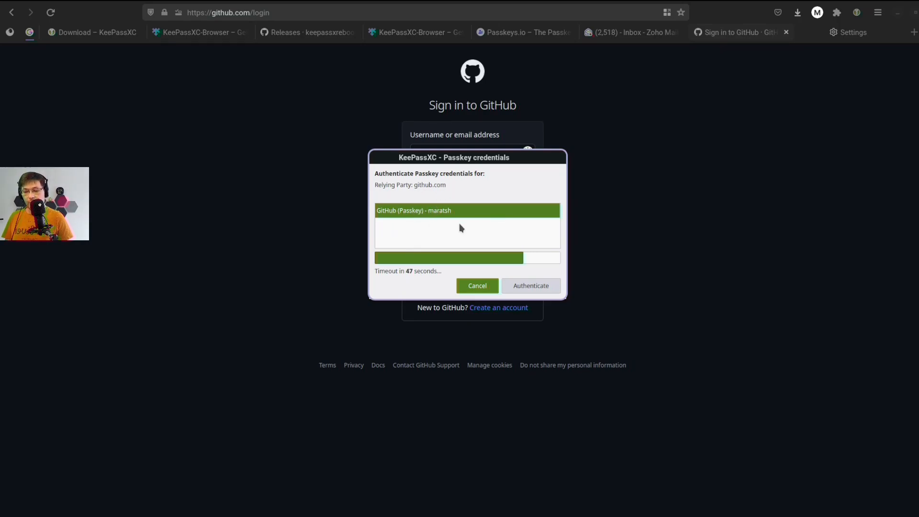
pyautogui.moveTo(437, 226)
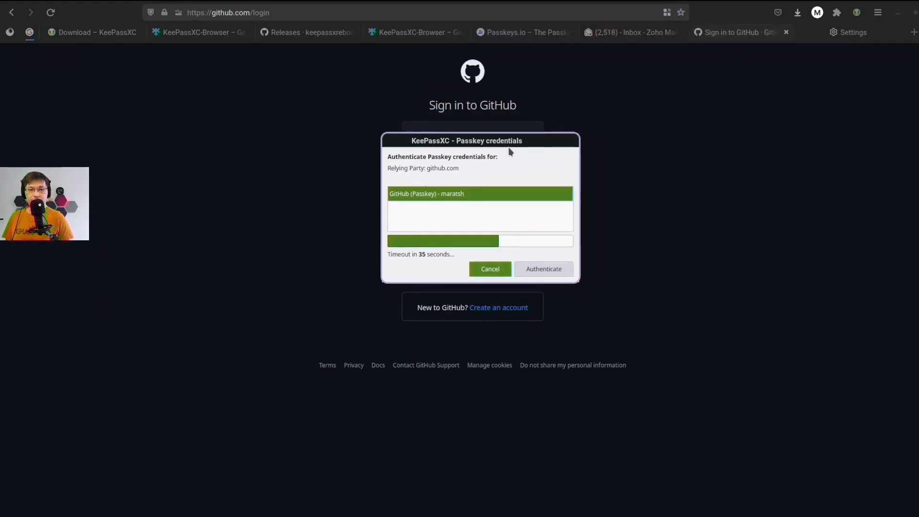
pyautogui.click(542, 268)
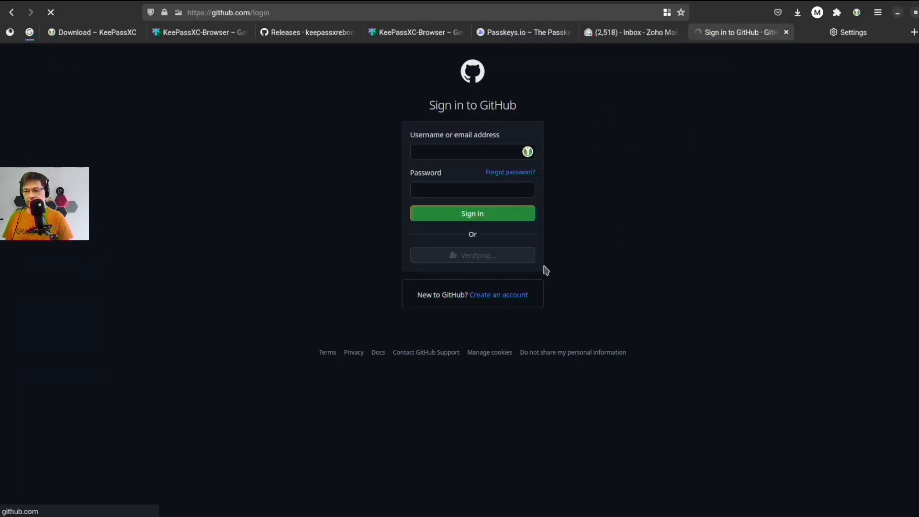